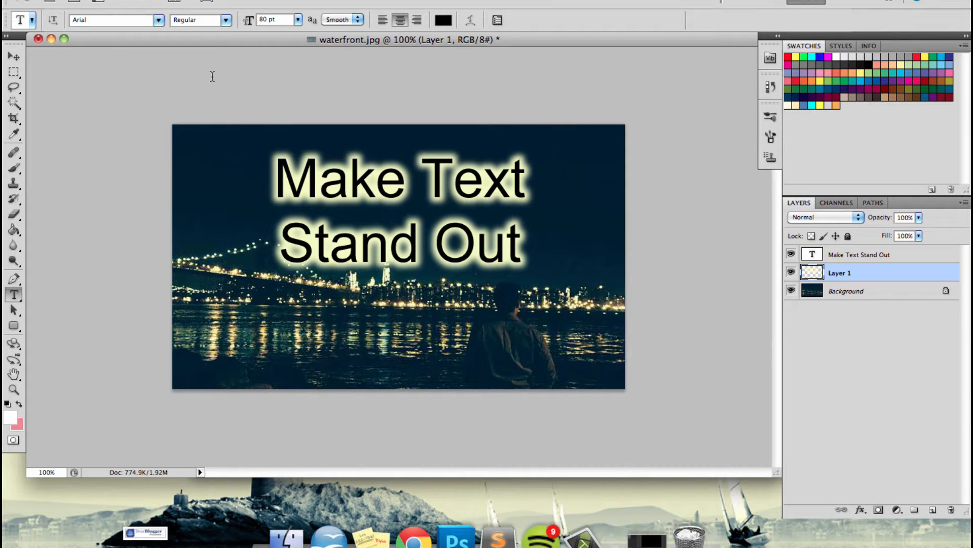
{"action": "mouse_move", "coordinate": [434, 152]}
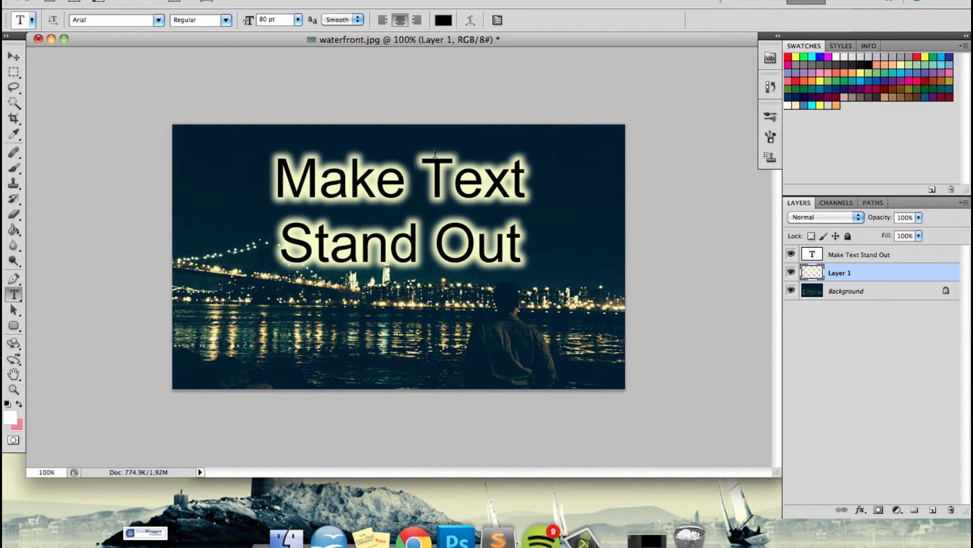
{"action": "mouse_move", "coordinate": [430, 211]}
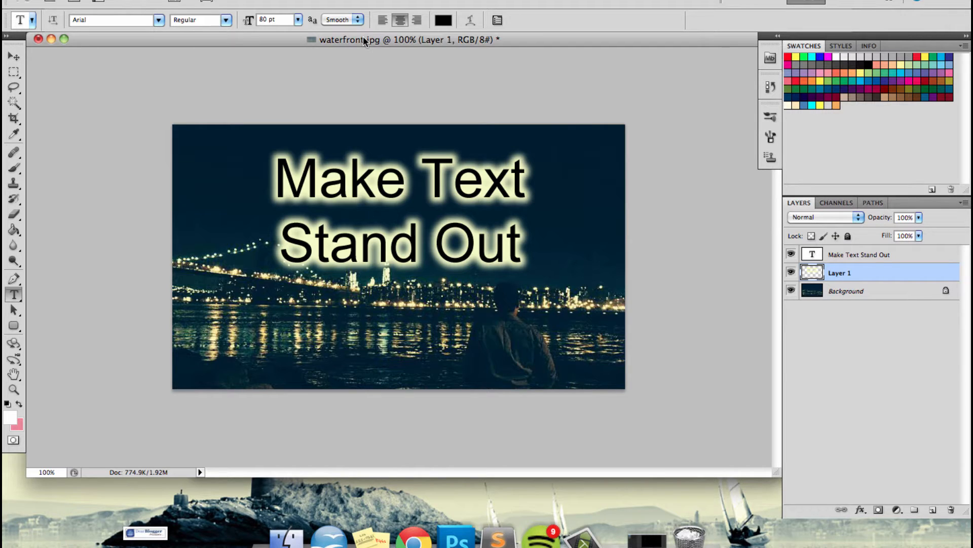
{"action": "mouse_move", "coordinate": [366, 48]}
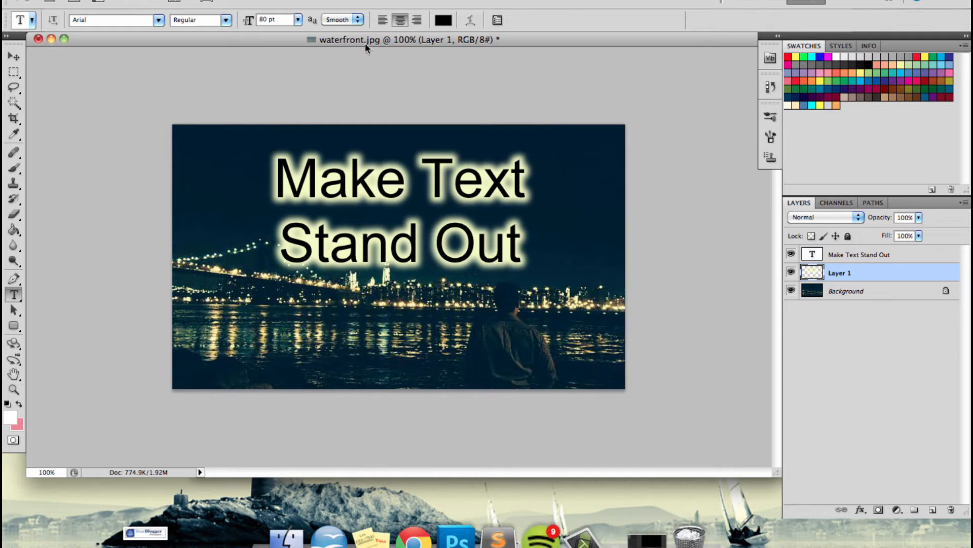
{"action": "mouse_move", "coordinate": [414, 48]}
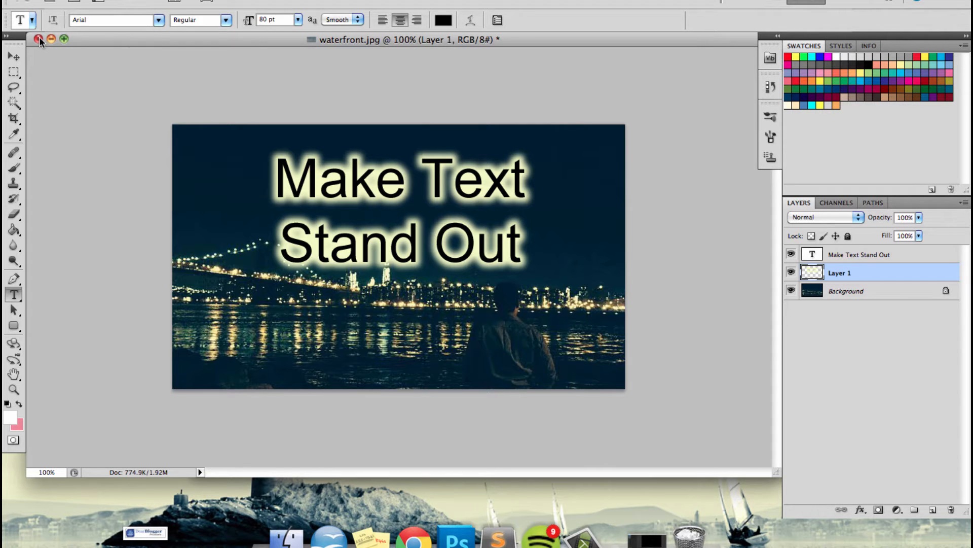
Step: Close the glow document and drop waterfront.jpg onto the Photoshop Dock icon to reopen it
{"action": "left_click", "coordinate": [36, 36]}
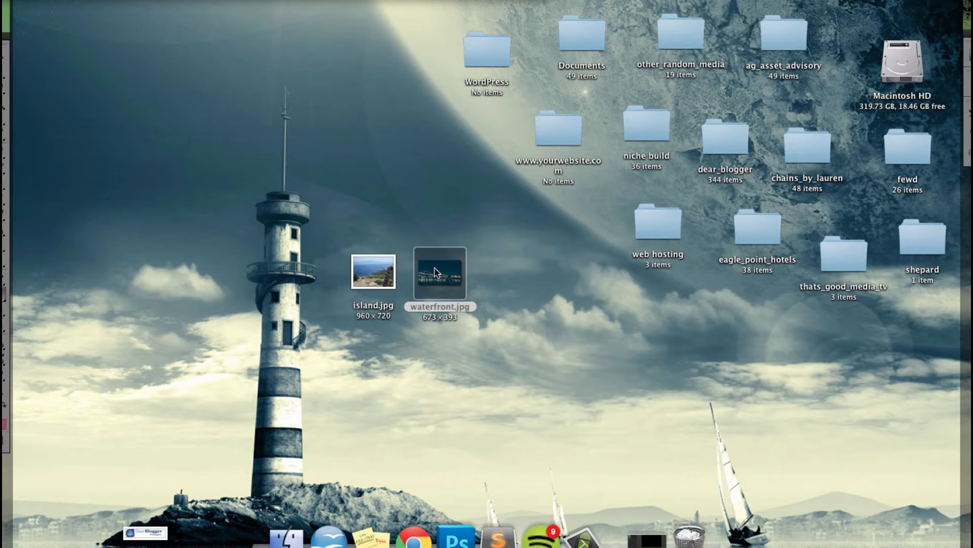
{"action": "left_click_drag", "start_coordinate": [439, 273], "coordinate": [449, 336]}
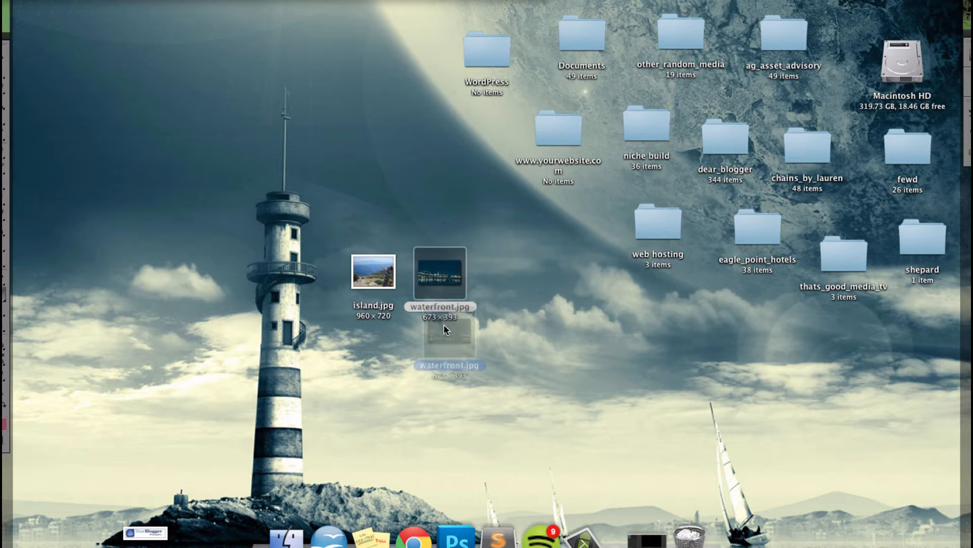
{"action": "left_click_drag", "start_coordinate": [447, 336], "coordinate": [455, 441]}
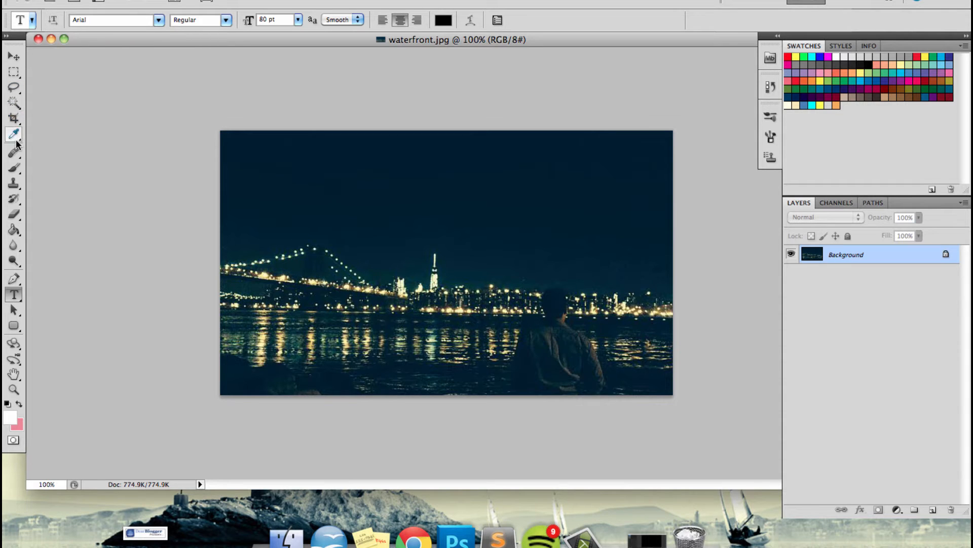
Step: Type the black caption 'Make Text' / 'Stand Out' in 80 pt Arial on the upper photo
{"action": "left_click", "coordinate": [391, 201]}
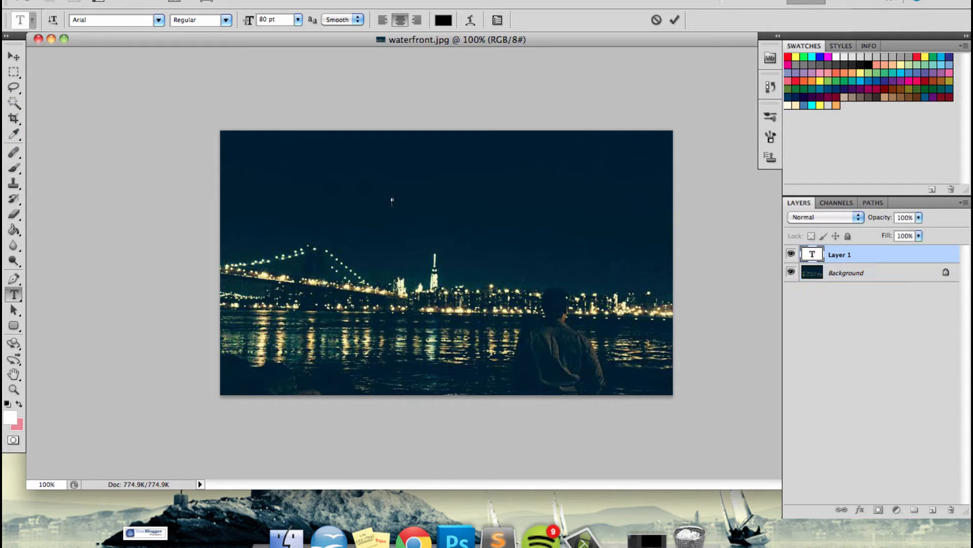
{"action": "type", "text": "Make Text"}
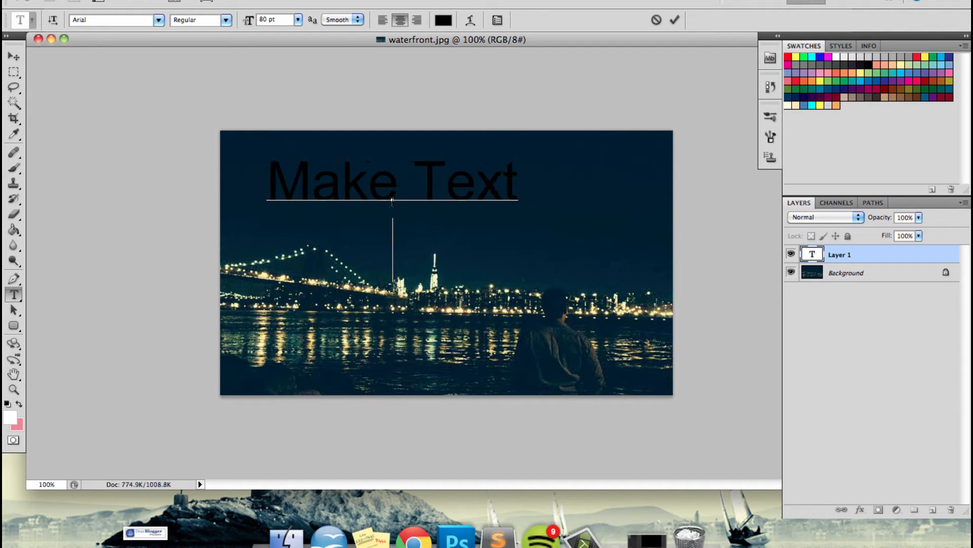
{"action": "type", "text": "Sta"}
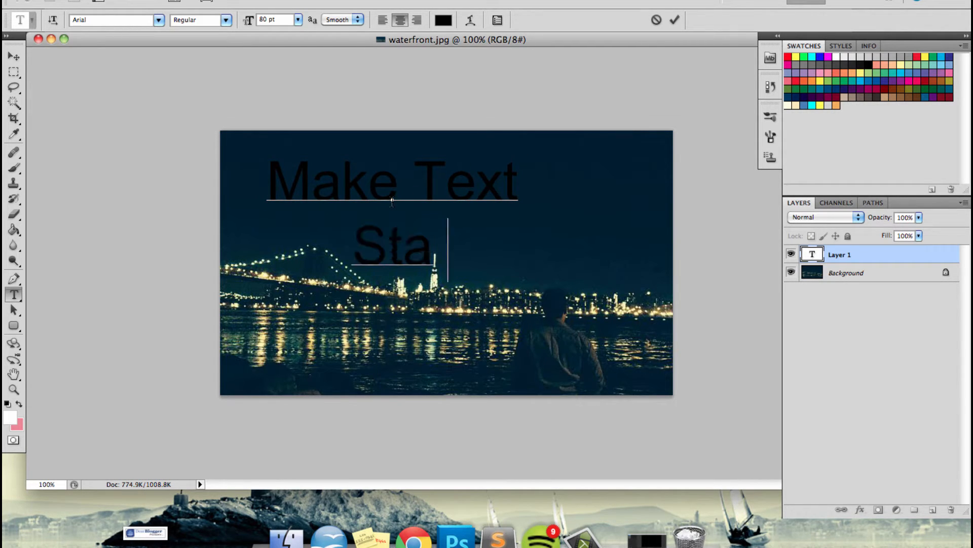
{"action": "type", "text": "nd Out"}
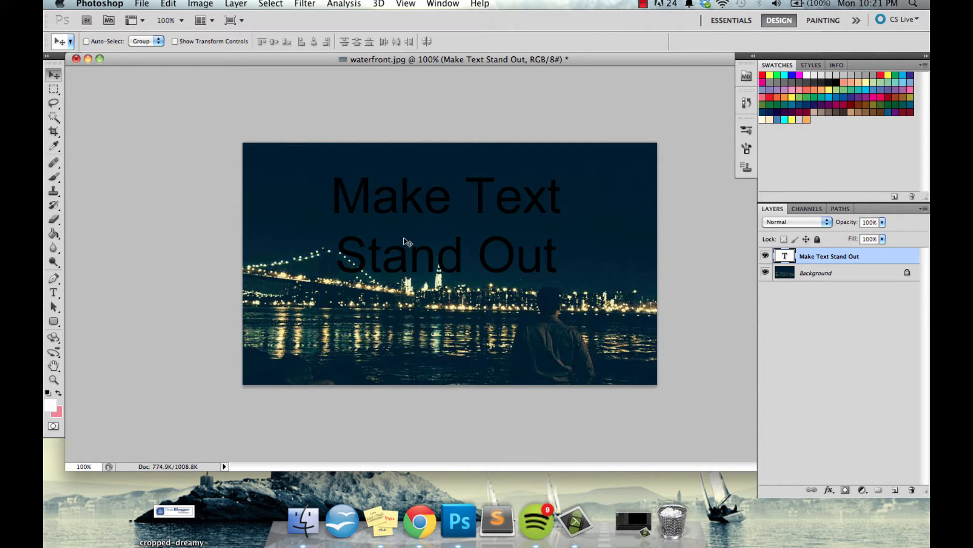
{"action": "mouse_move", "coordinate": [665, 218]}
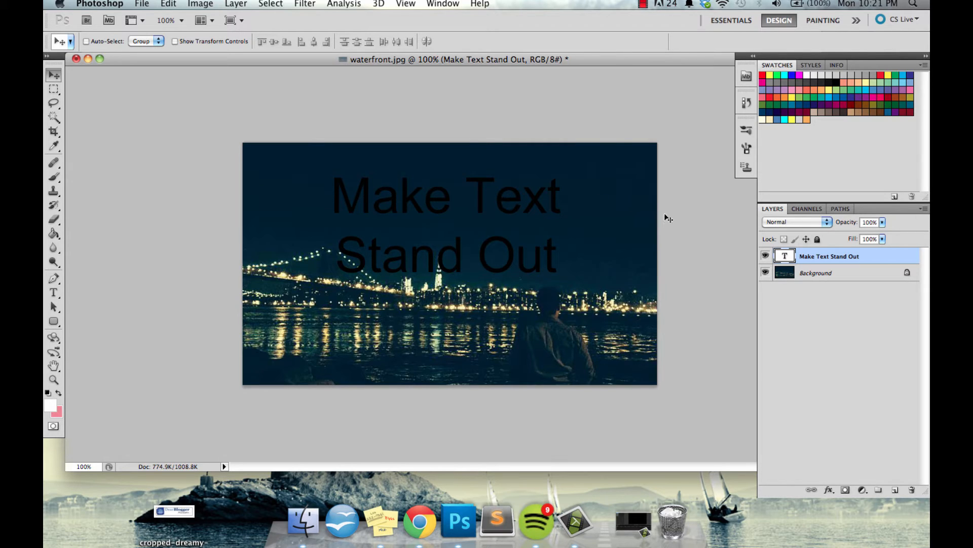
{"action": "mouse_move", "coordinate": [568, 359]}
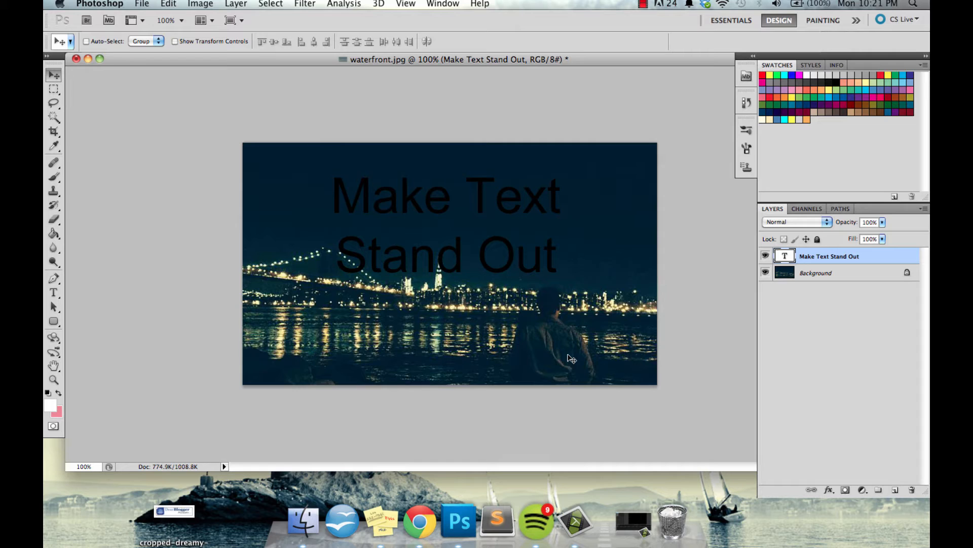
{"action": "mouse_move", "coordinate": [747, 258]}
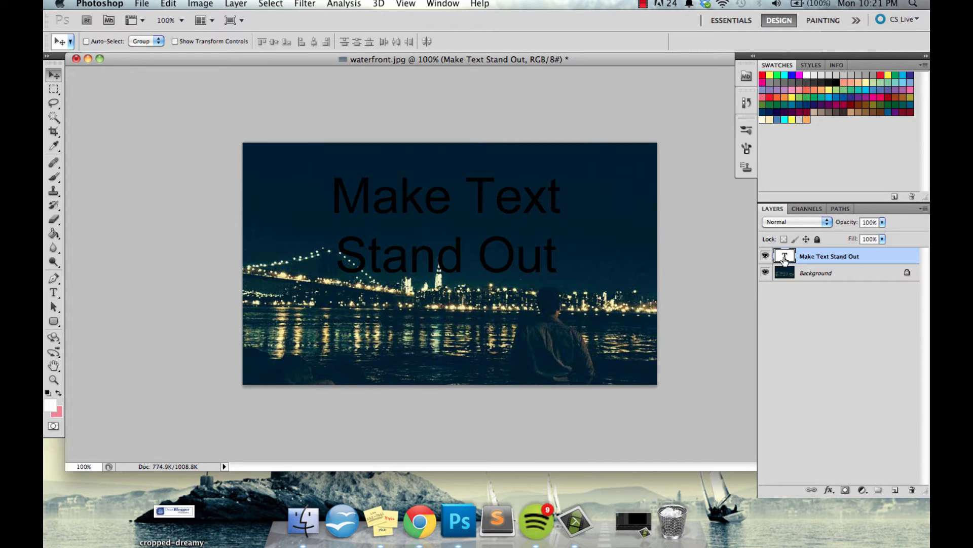
{"action": "mouse_move", "coordinate": [785, 256]}
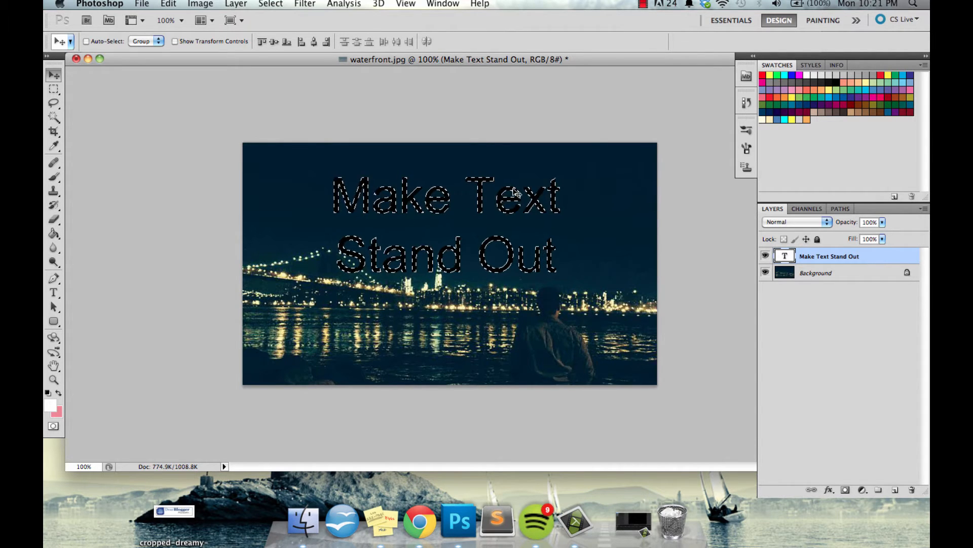
Step: Expand the lettering selection outward by 7 pixels via Select > Modify > Expand
{"action": "left_click", "coordinate": [271, 4]}
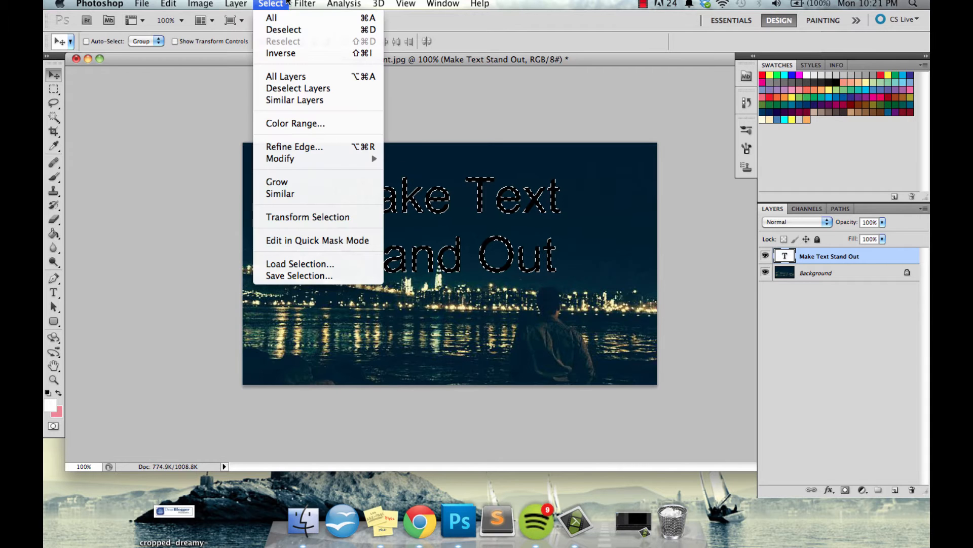
{"action": "mouse_move", "coordinate": [288, 96]}
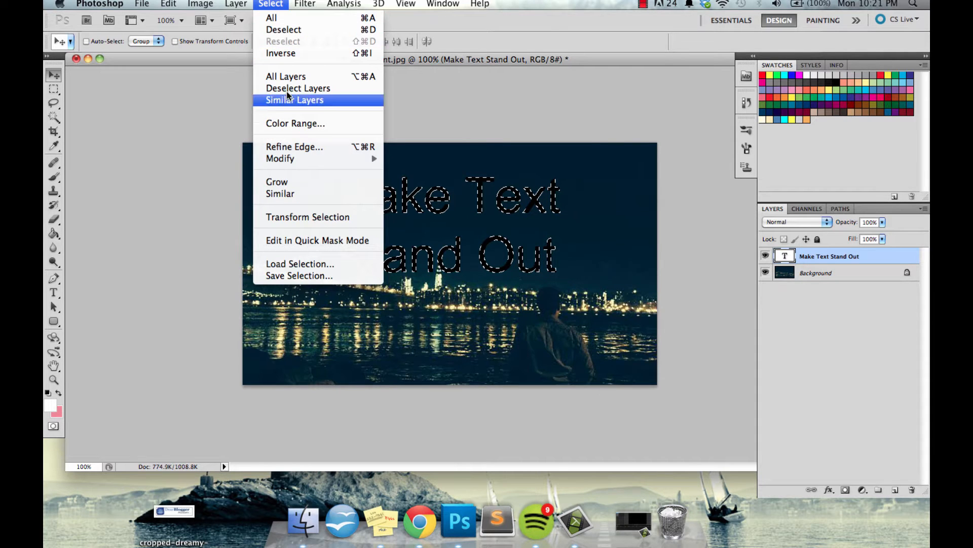
{"action": "mouse_move", "coordinate": [280, 158]}
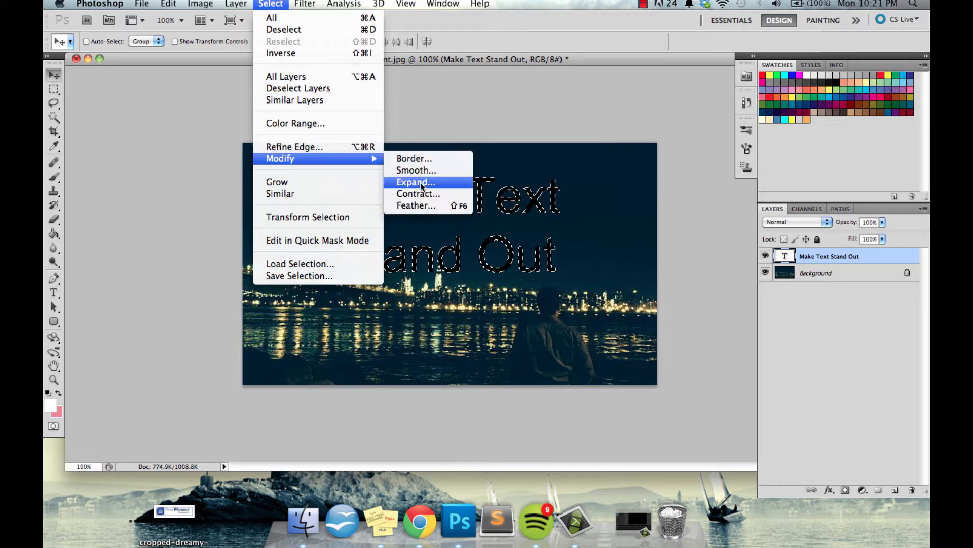
{"action": "left_click", "coordinate": [415, 182]}
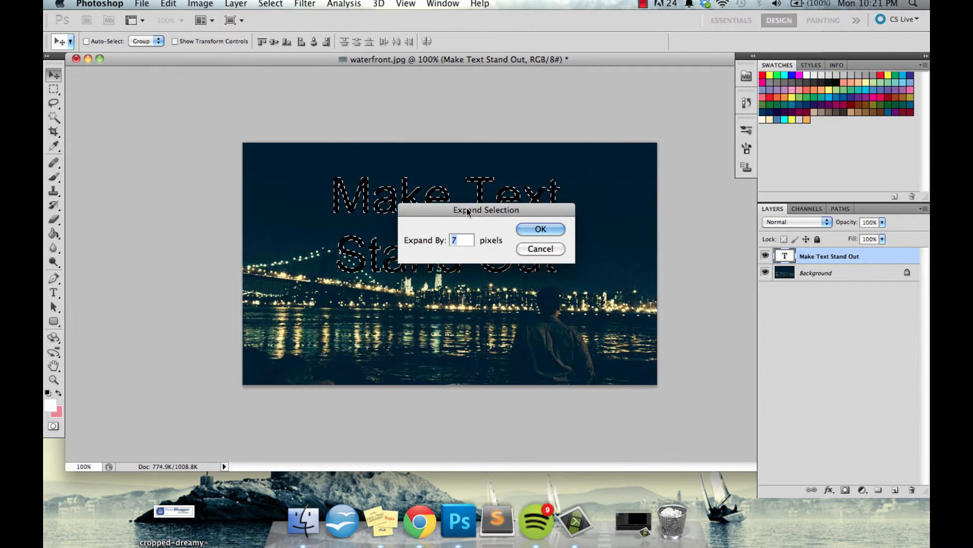
{"action": "left_click", "coordinate": [461, 239]}
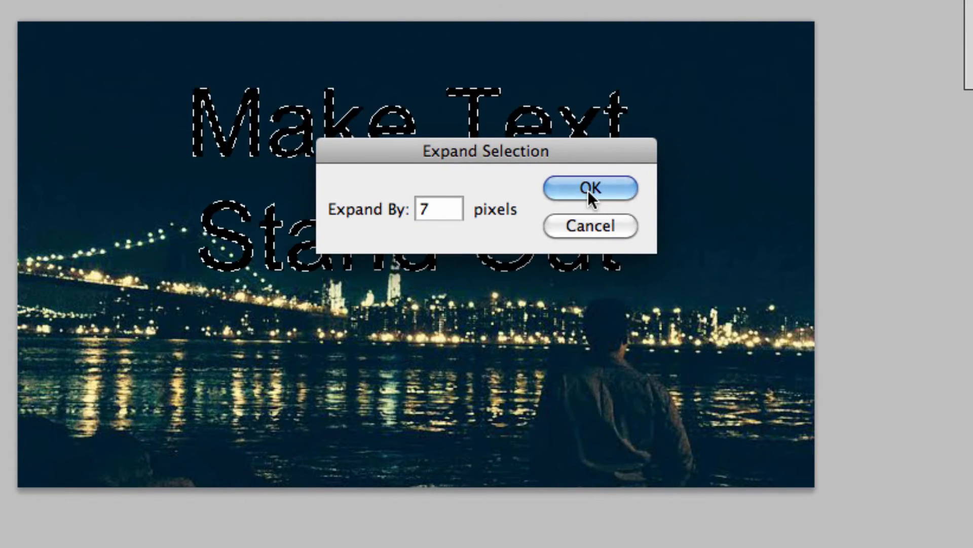
{"action": "left_click", "coordinate": [590, 189]}
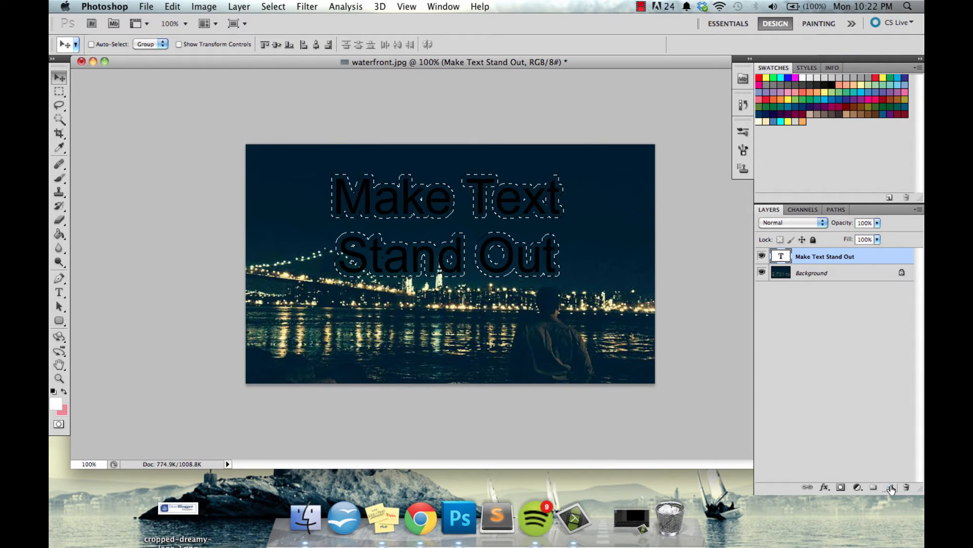
{"action": "mouse_move", "coordinate": [890, 488]}
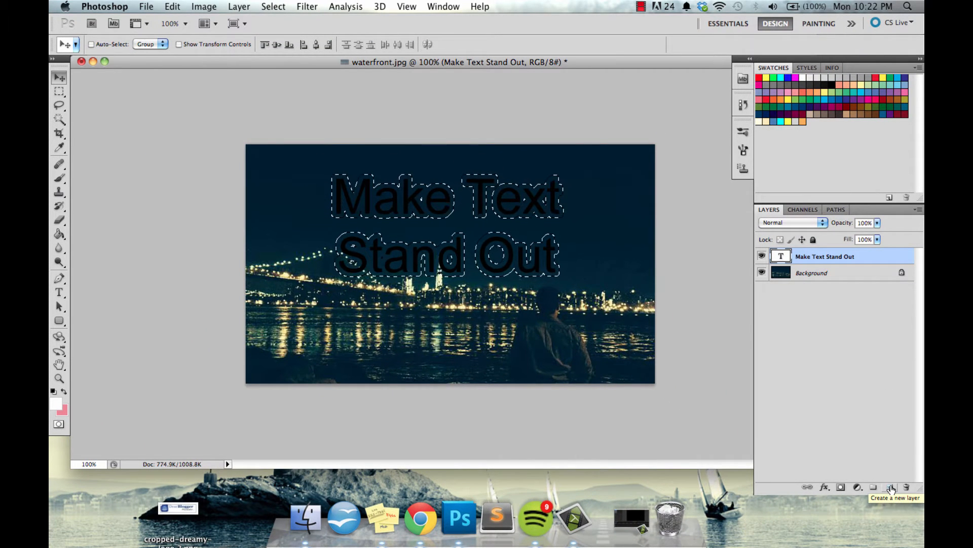
Step: Create an empty Layer 1 under the text layer and start a Fill from the Edit menu
{"action": "left_click", "coordinate": [905, 487]}
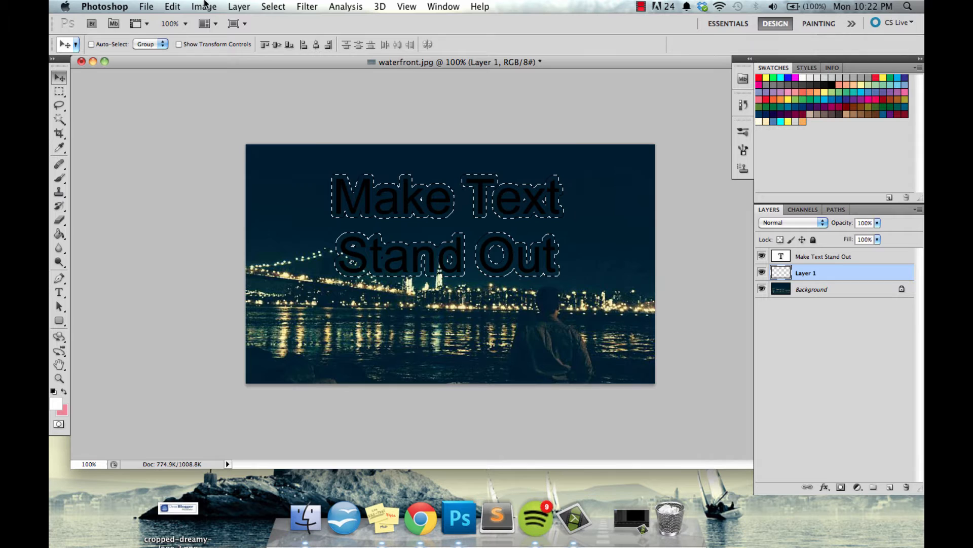
{"action": "left_click", "coordinate": [203, 6]}
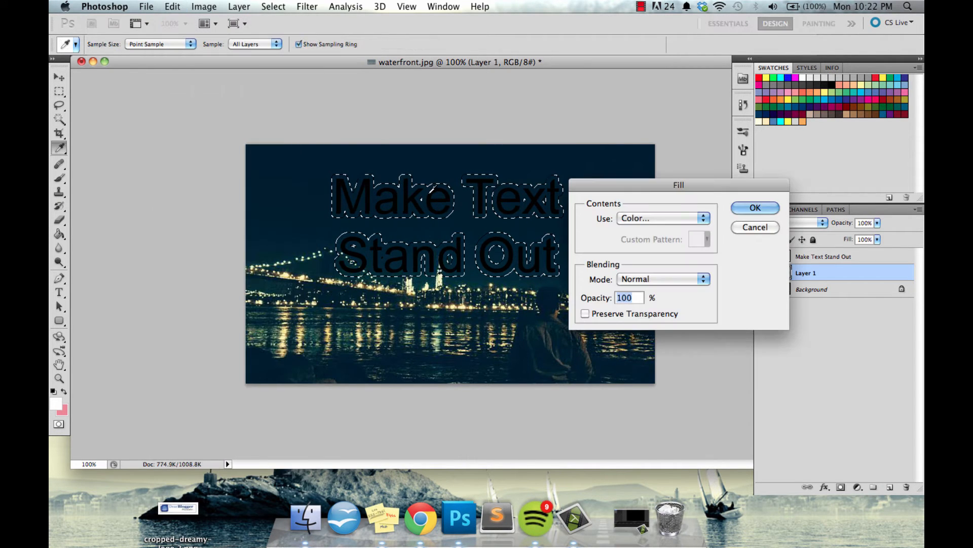
Step: Fill the expanded selection on Layer 1 with a custom pale yellow, giving a cream halo
{"action": "left_click_drag", "start_coordinate": [679, 185], "coordinate": [748, 184]}
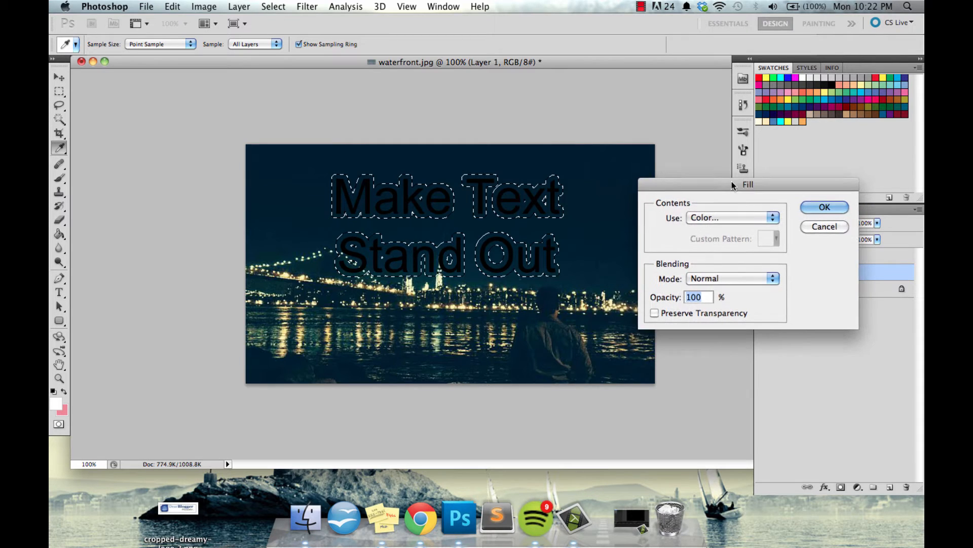
{"action": "left_click", "coordinate": [732, 217]}
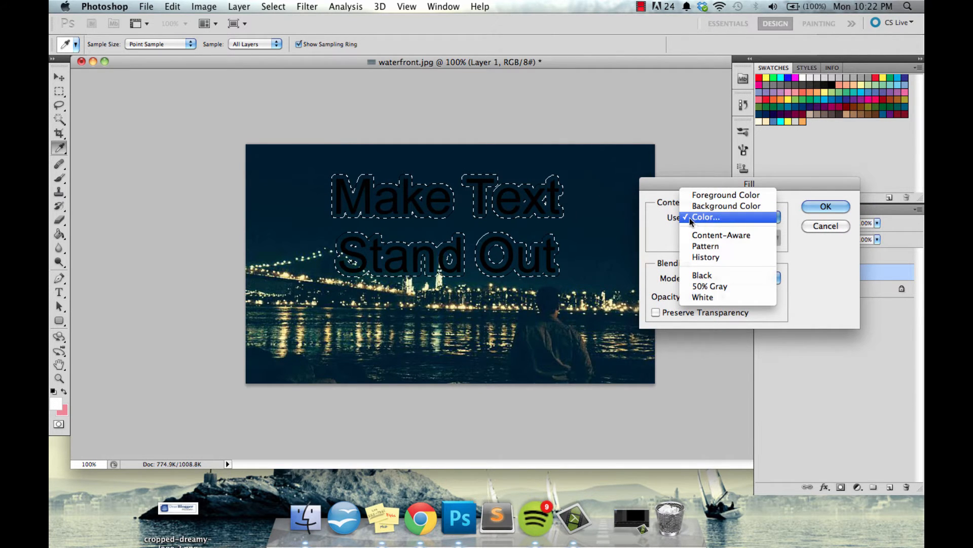
{"action": "left_click", "coordinate": [703, 217]}
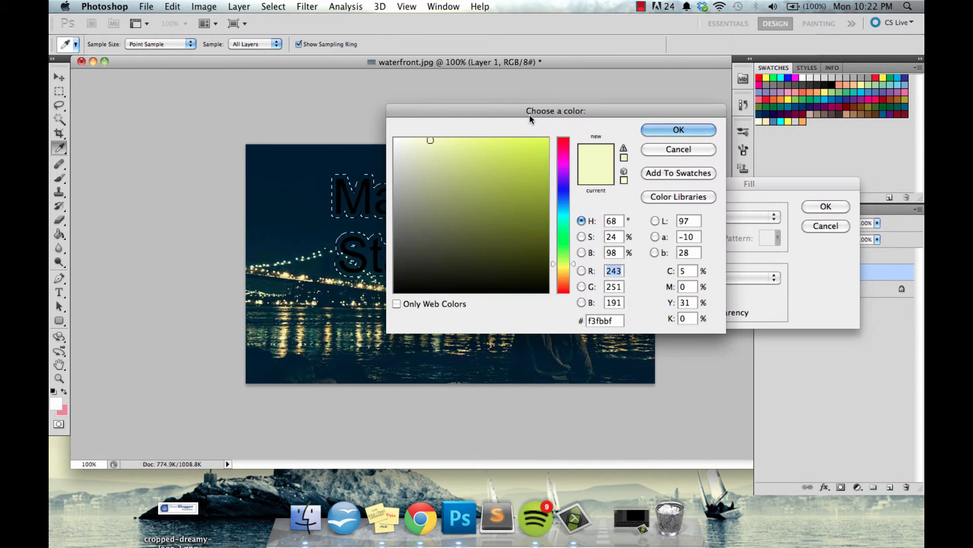
{"action": "left_click_drag", "start_coordinate": [555, 110], "coordinate": [676, 107]}
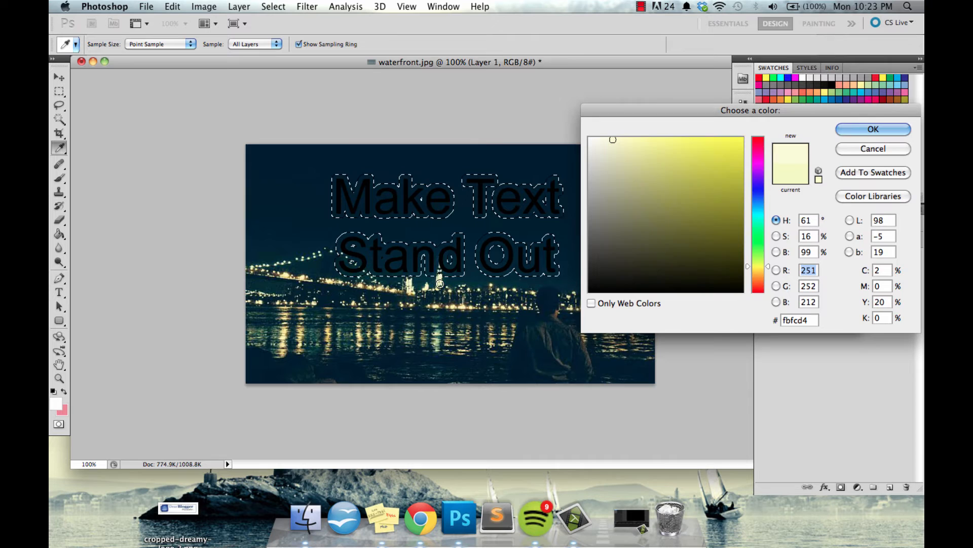
{"action": "left_click", "coordinate": [873, 130]}
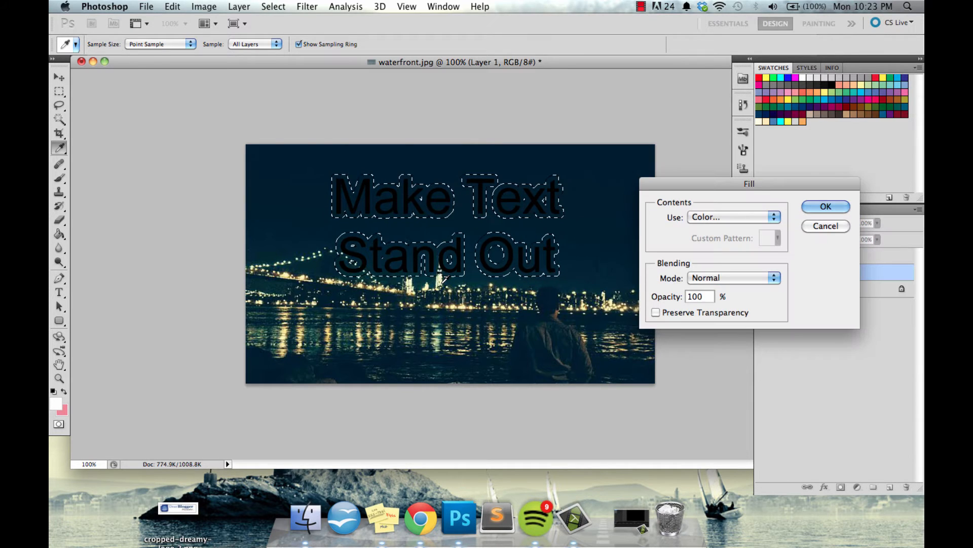
{"action": "left_click", "coordinate": [825, 207]}
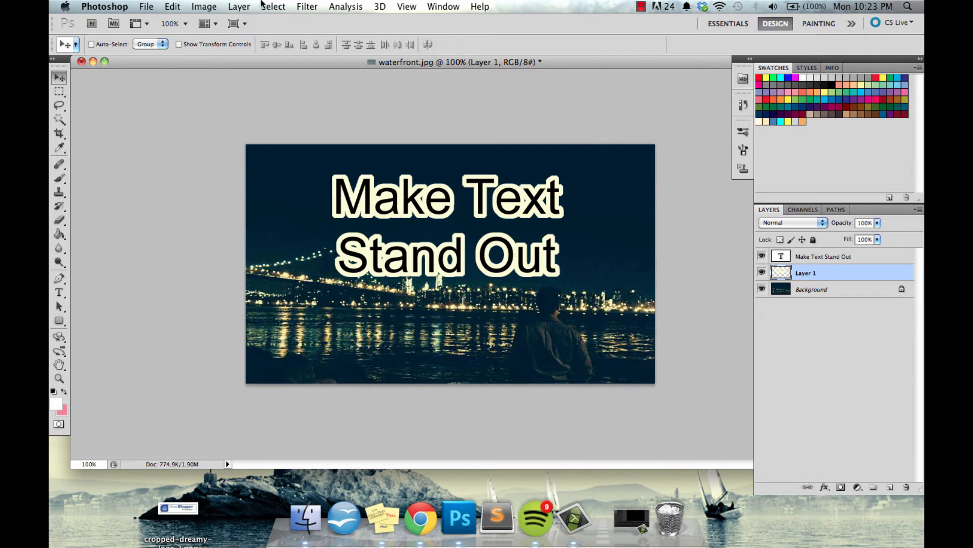
{"action": "double_click", "coordinate": [805, 272]}
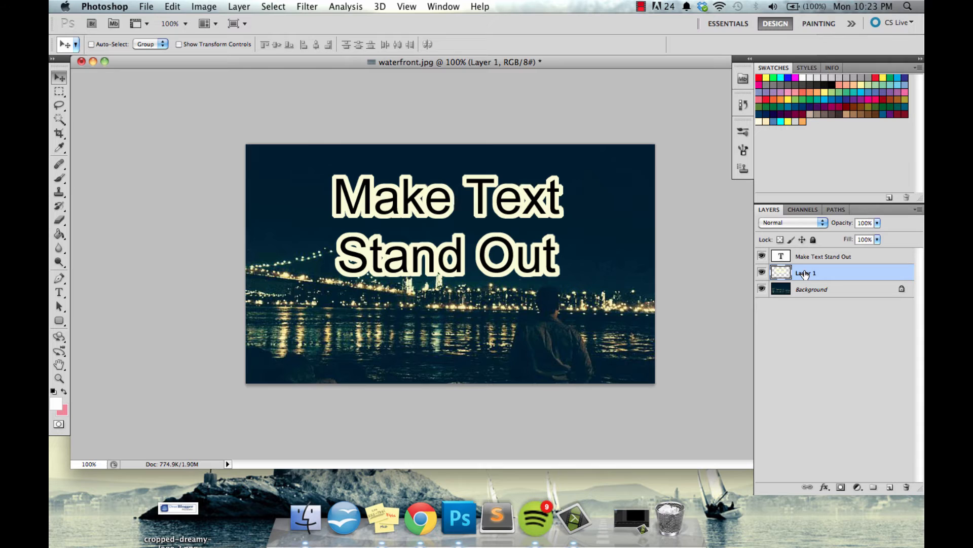
Step: Apply a Gaussian Blur of about 3.5 pixels to the cream halo layer
{"action": "left_click", "coordinate": [306, 6]}
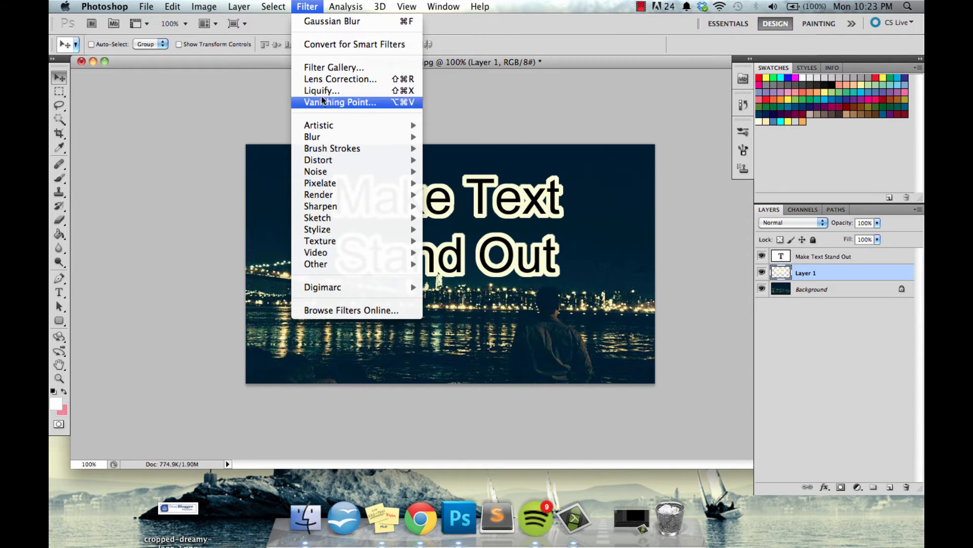
{"action": "mouse_move", "coordinate": [313, 135]}
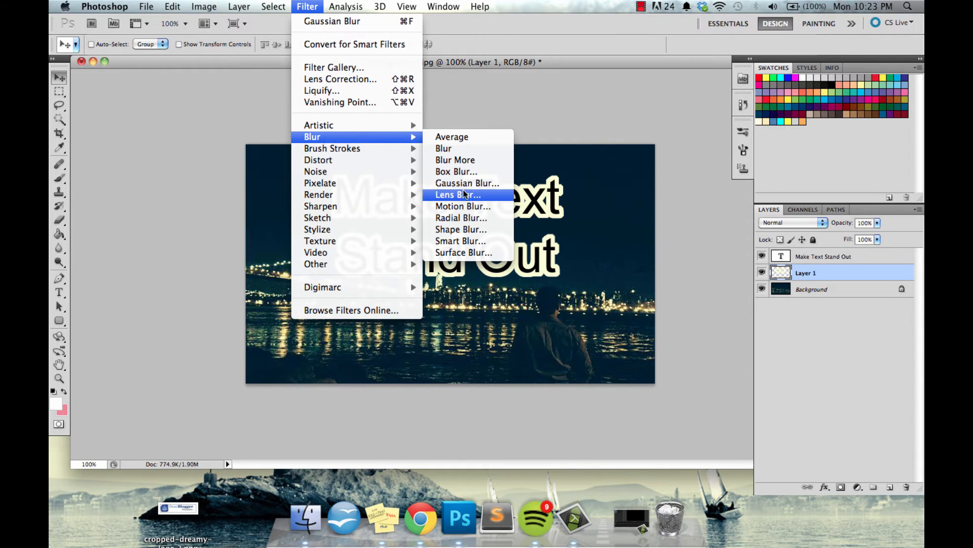
{"action": "left_click", "coordinate": [467, 183]}
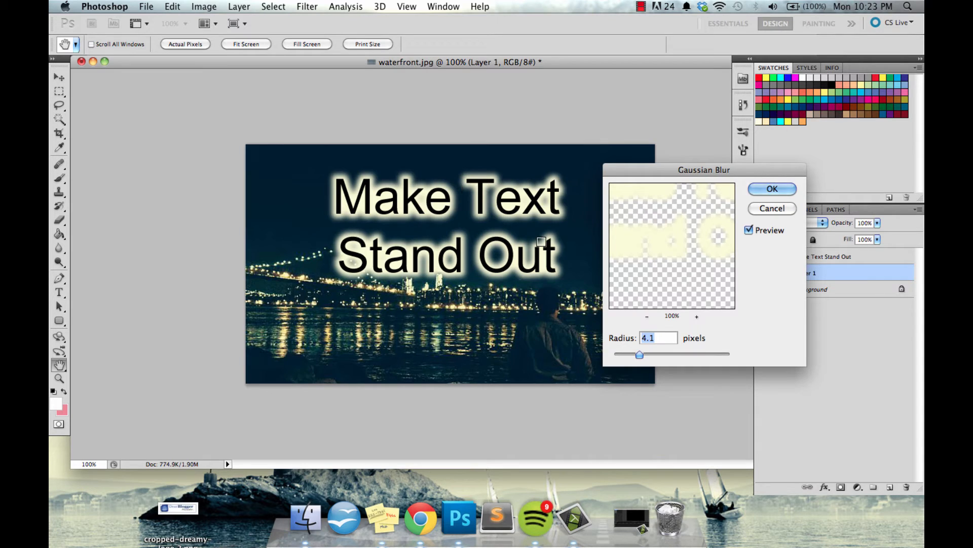
{"action": "mouse_move", "coordinate": [541, 331]}
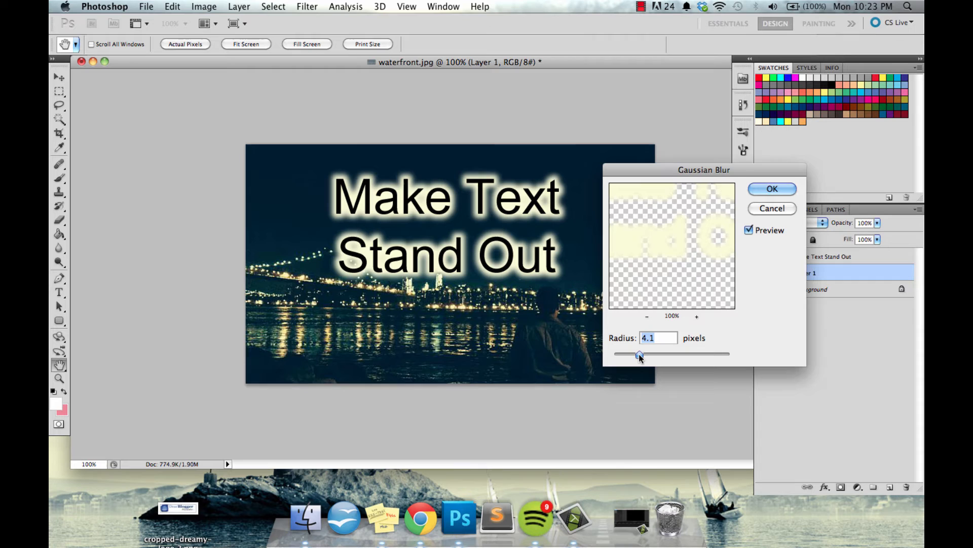
{"action": "left_click_drag", "start_coordinate": [639, 353], "coordinate": [632, 354]}
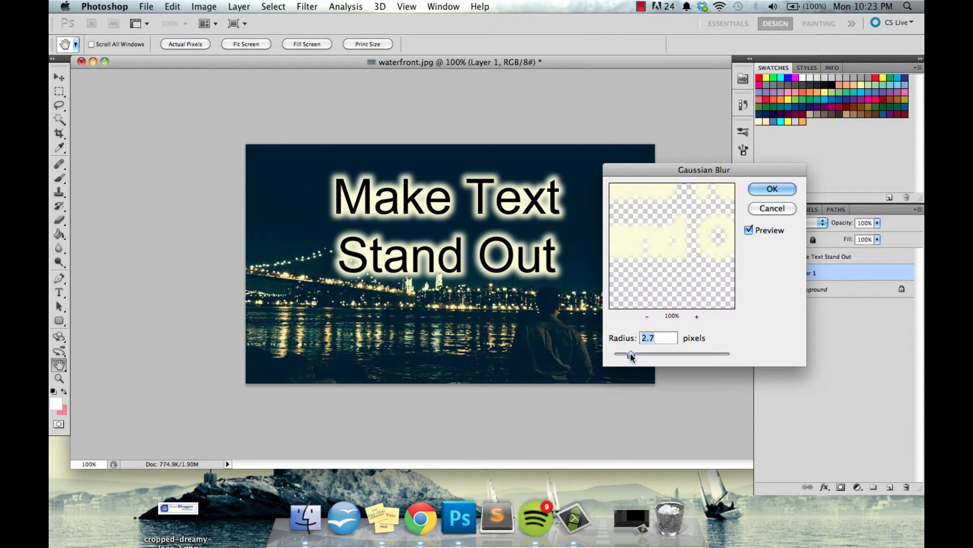
{"action": "left_click_drag", "start_coordinate": [632, 354], "coordinate": [626, 354]}
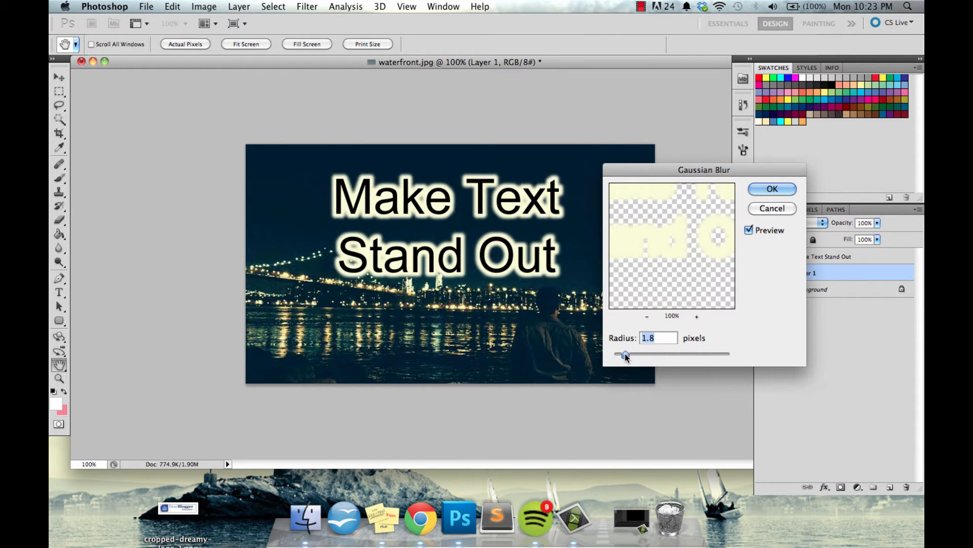
{"action": "left_click_drag", "start_coordinate": [626, 353], "coordinate": [618, 353]}
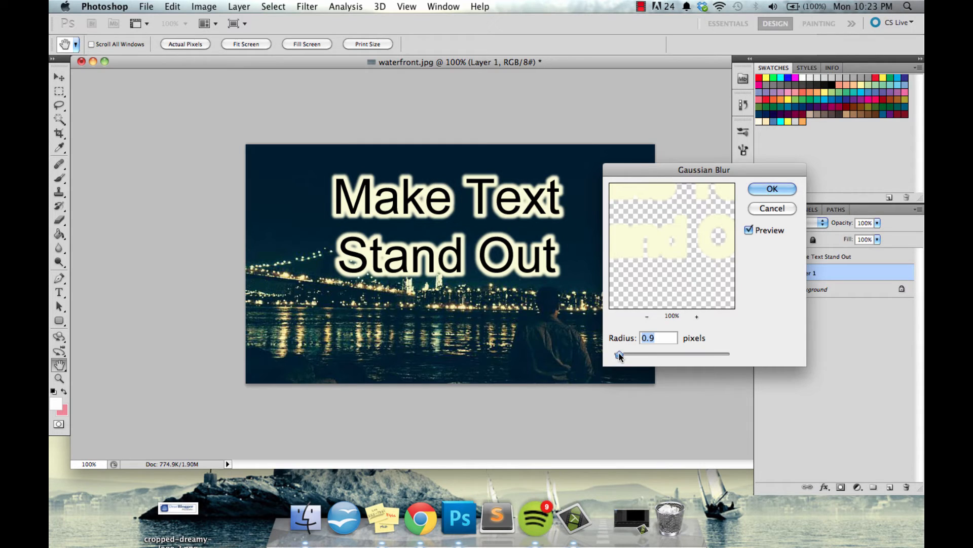
{"action": "left_click_drag", "start_coordinate": [620, 354], "coordinate": [614, 354]}
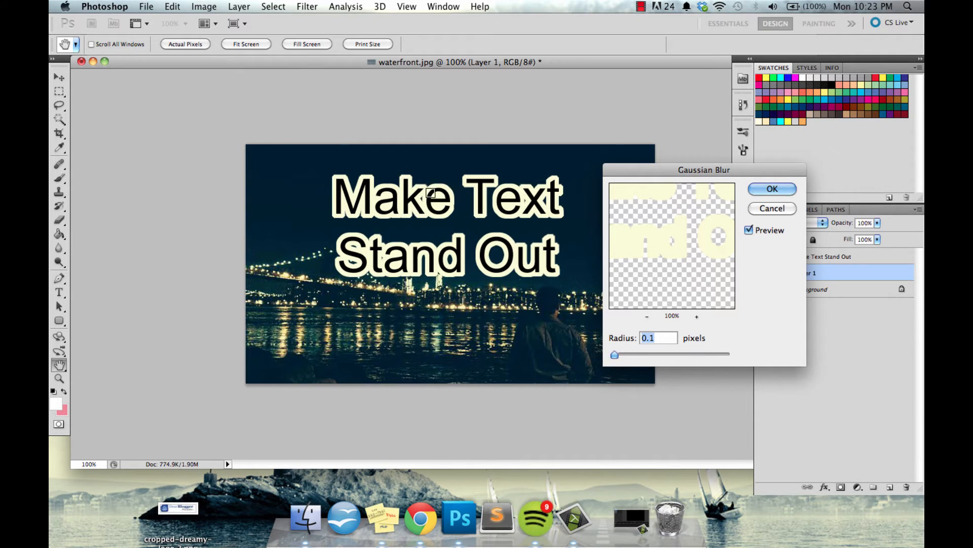
{"action": "left_click_drag", "start_coordinate": [614, 354], "coordinate": [625, 354]}
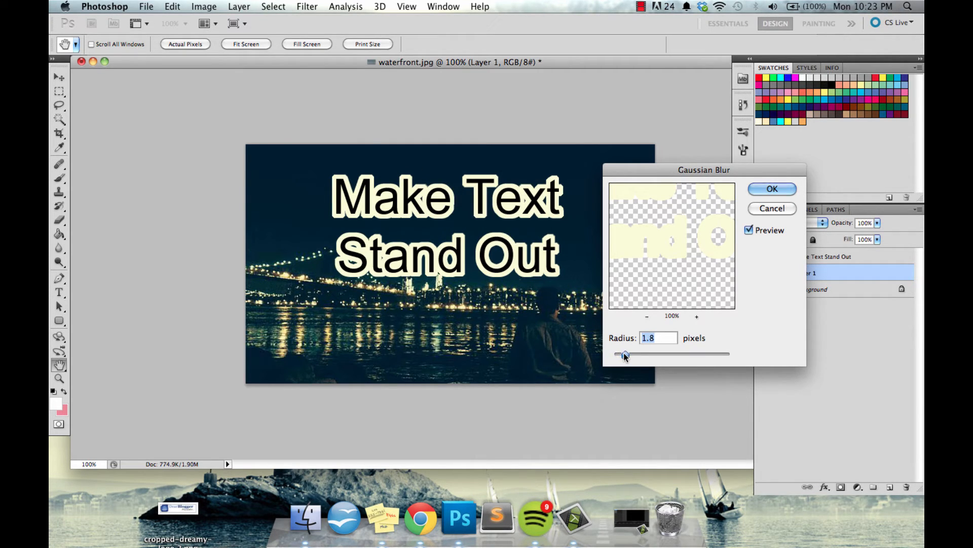
{"action": "left_click_drag", "start_coordinate": [625, 353], "coordinate": [635, 353]}
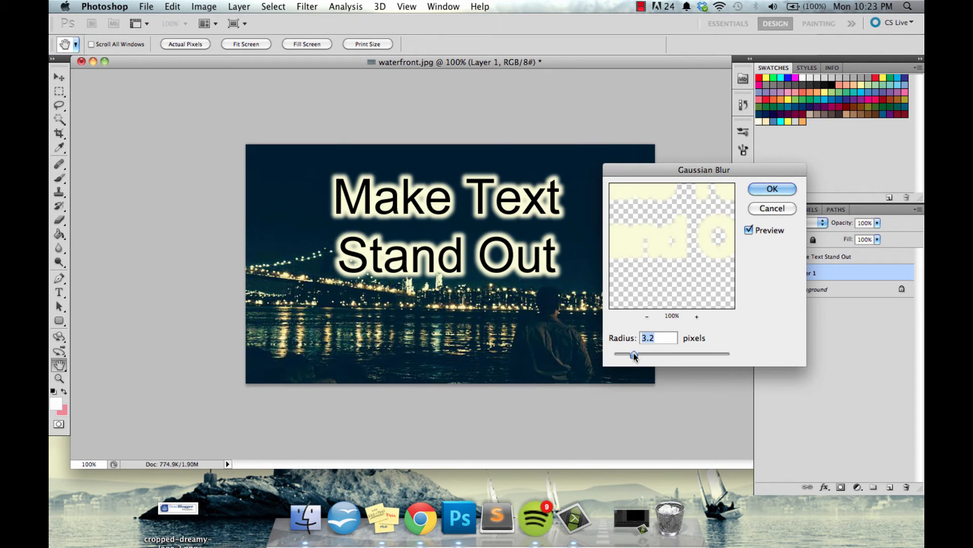
{"action": "left_click_drag", "start_coordinate": [632, 352], "coordinate": [638, 353]}
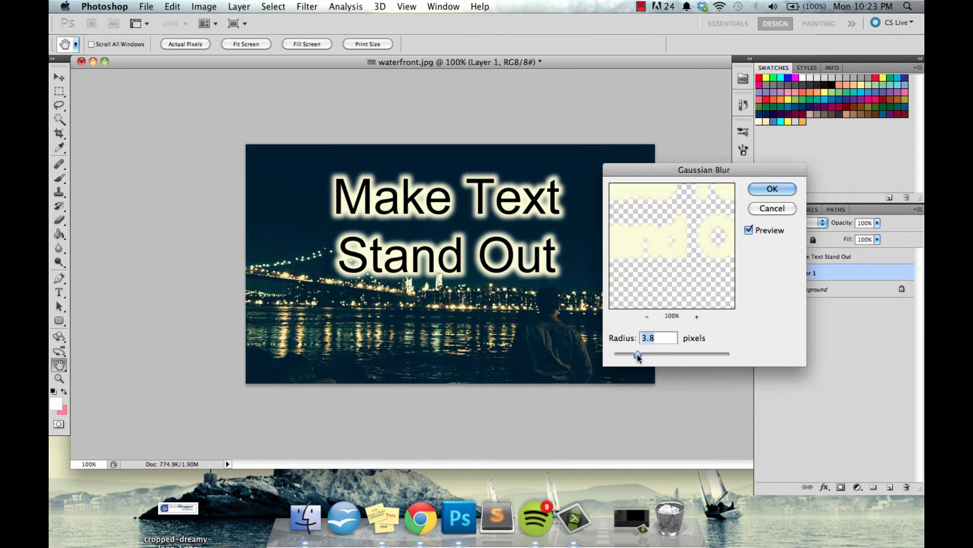
{"action": "left_click_drag", "start_coordinate": [638, 354], "coordinate": [634, 354]}
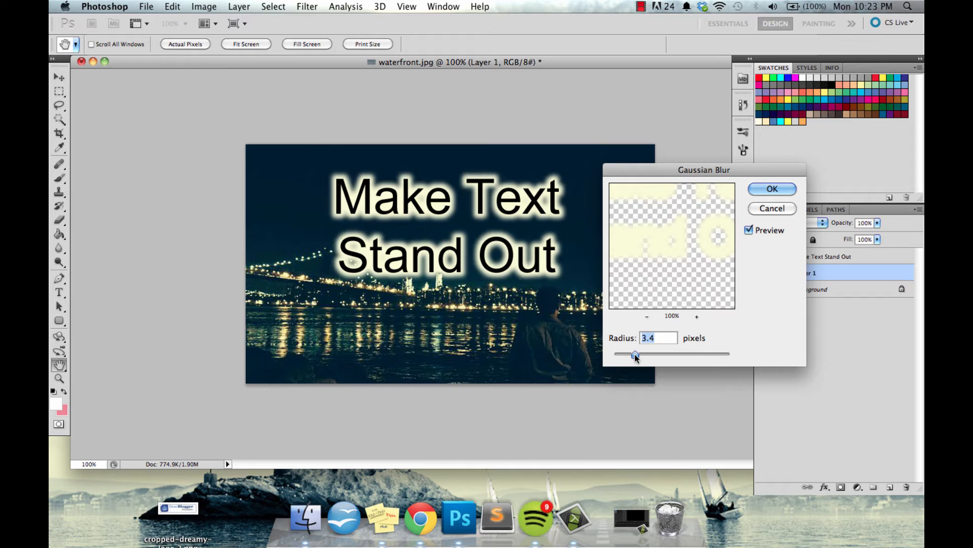
{"action": "left_click_drag", "start_coordinate": [635, 354], "coordinate": [637, 354]}
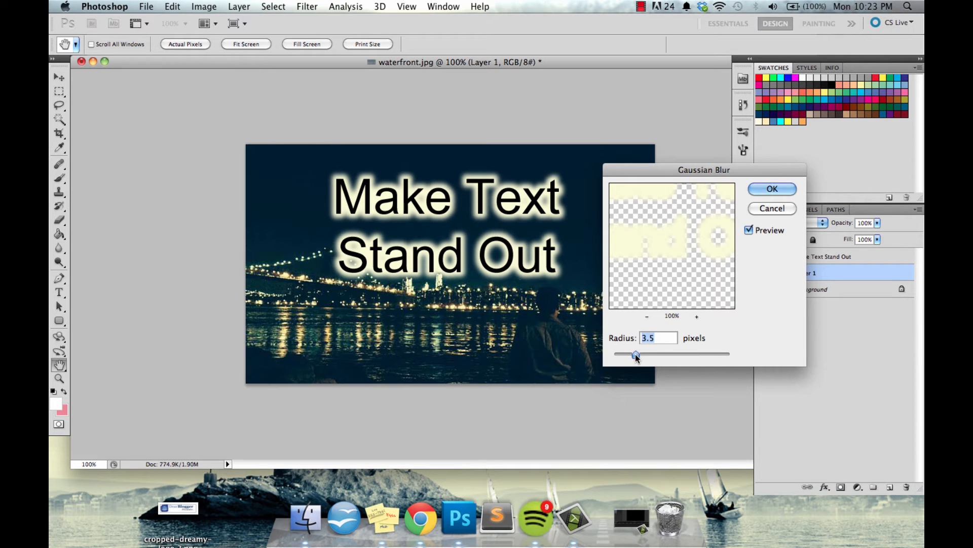
{"action": "left_click", "coordinate": [773, 189]}
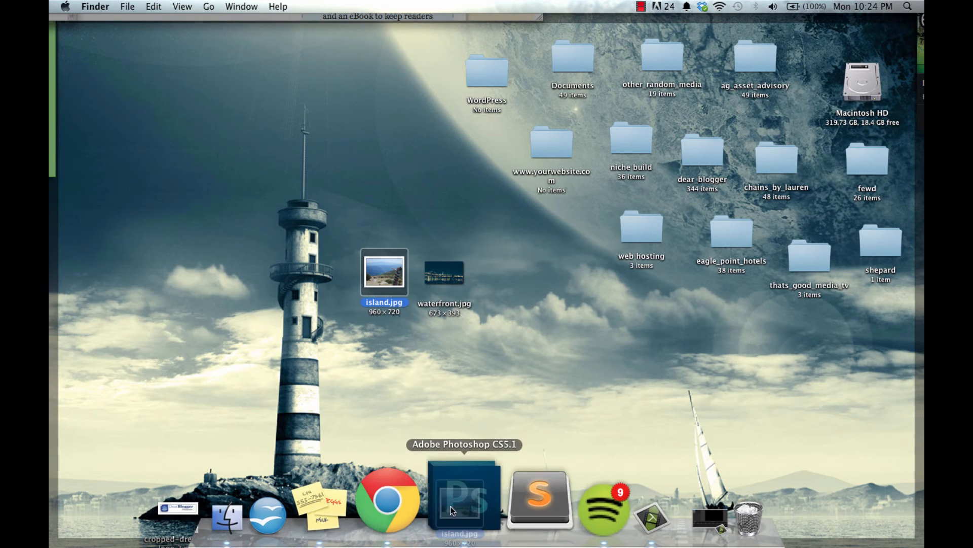
Step: Open island.jpg from the desktop as a second Photoshop document
{"action": "left_click", "coordinate": [459, 501]}
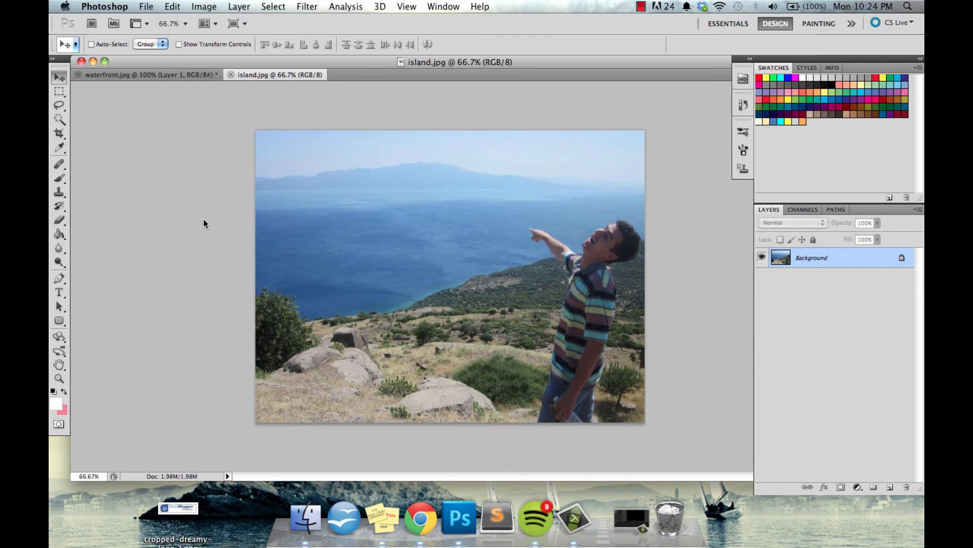
Step: Type the black two-line caption 'Make Text' / 'Stand Out' over the sea with the Type tool
{"action": "left_click", "coordinate": [58, 292]}
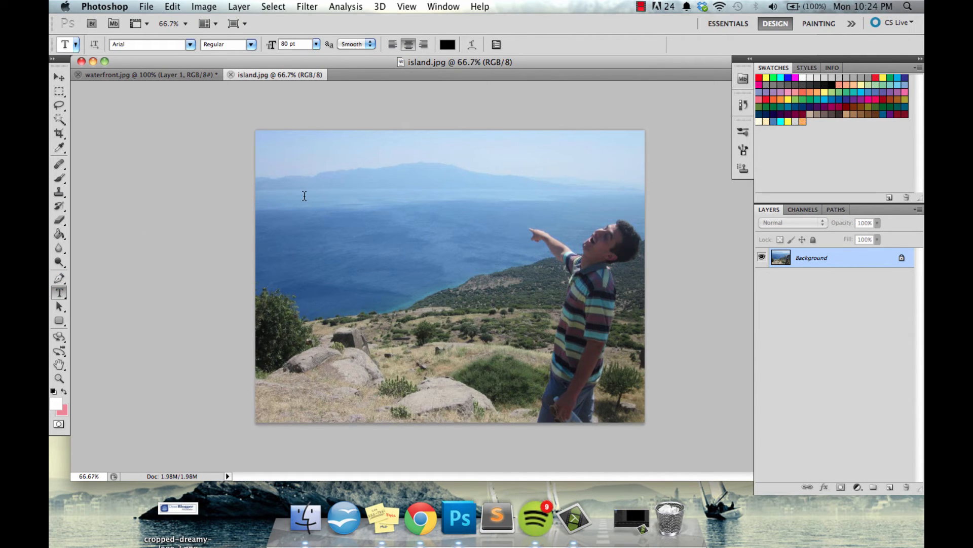
{"action": "mouse_move", "coordinate": [148, 231]}
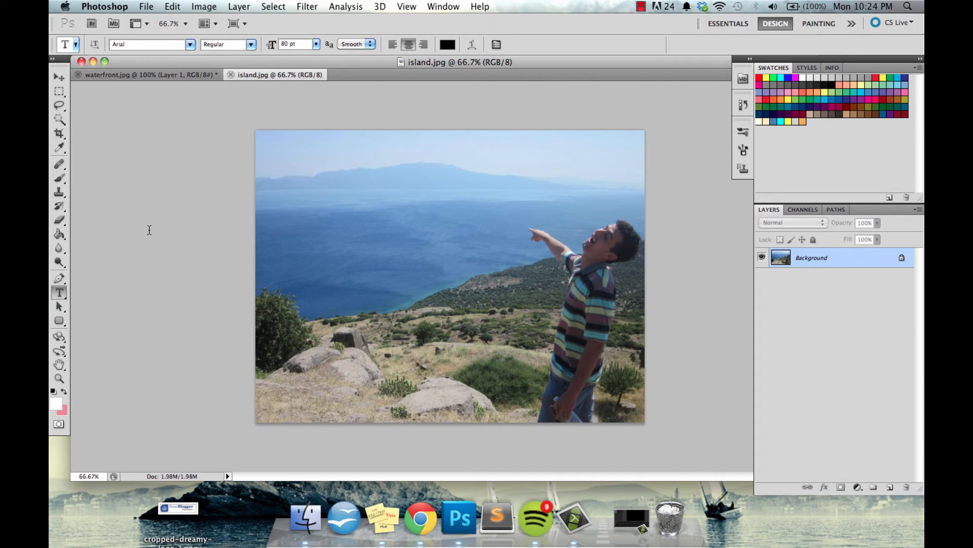
{"action": "type", "text": "M"}
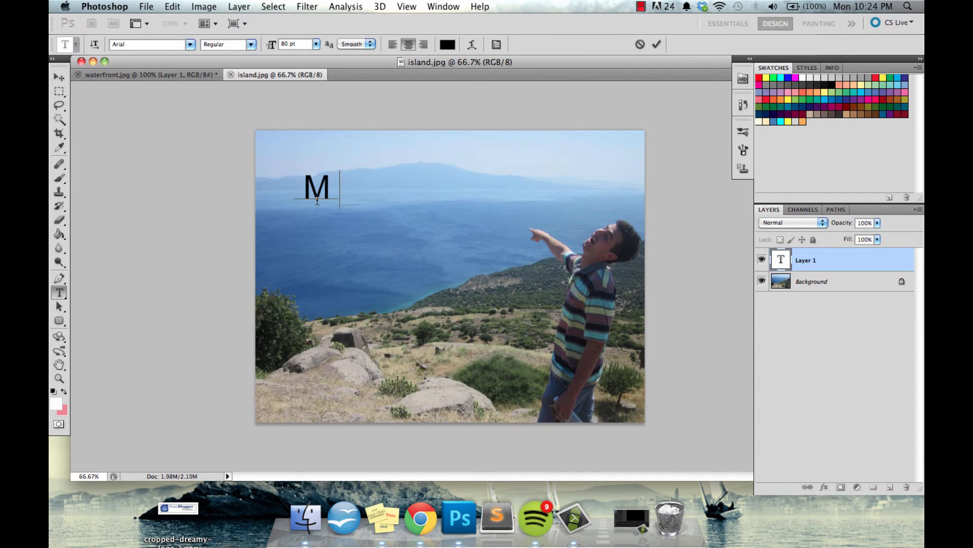
{"action": "type", "text": "ake Te"}
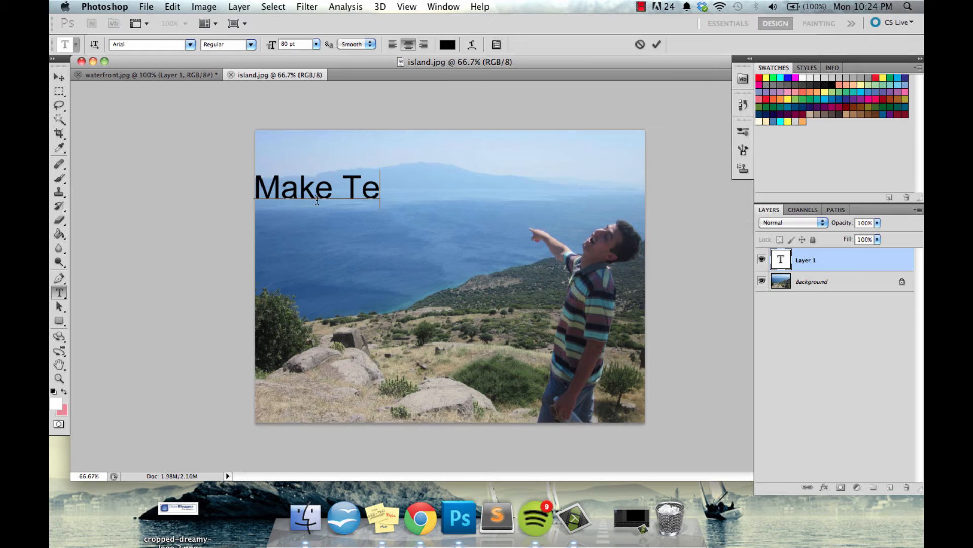
{"action": "type", "text": "xt\\nStand"}
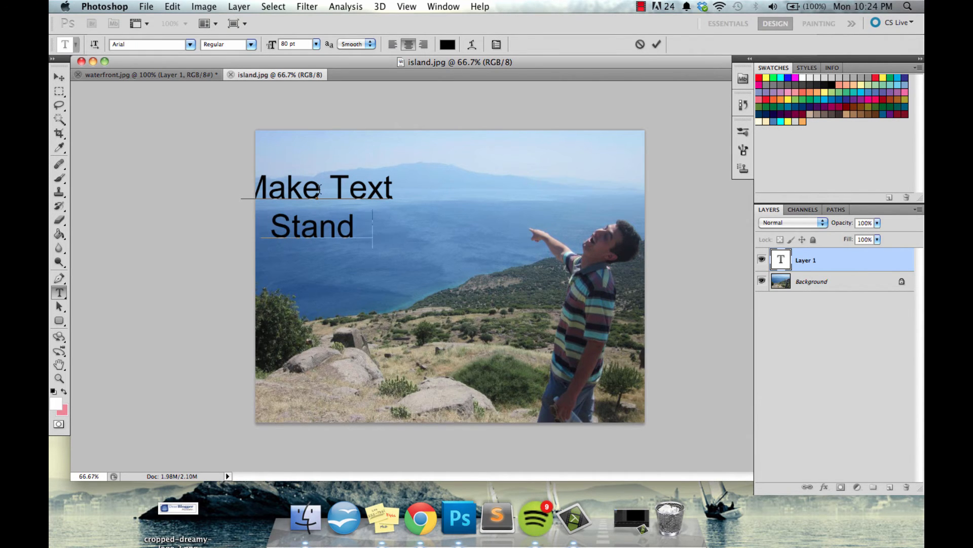
{"action": "type", "text": "Out"}
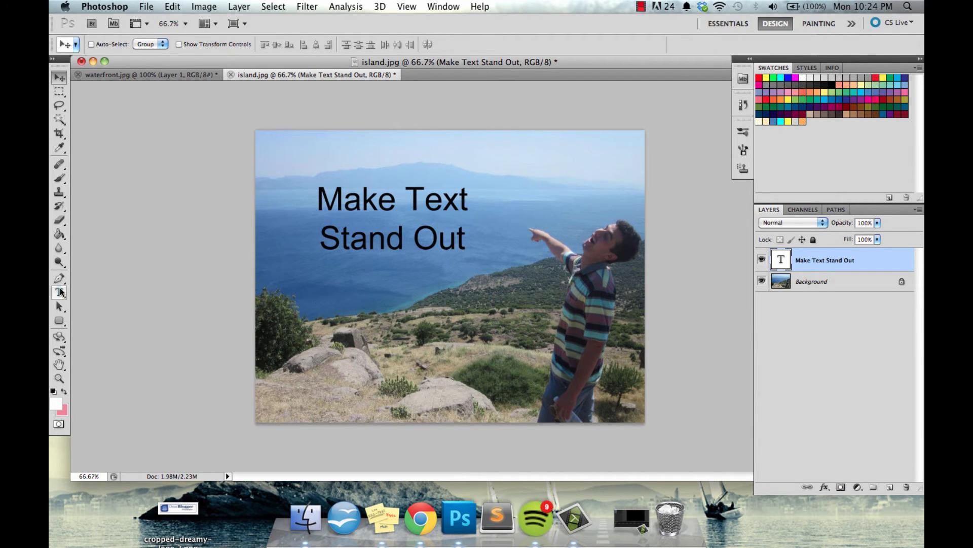
Step: Step the caption's font size up through 96, 108 and 110 to settle on 116 pt
{"action": "left_click", "coordinate": [58, 292]}
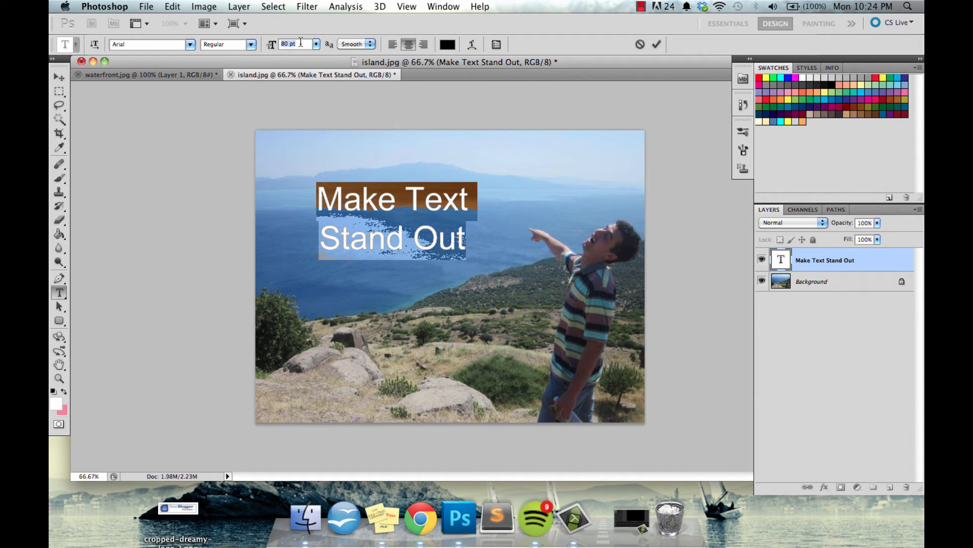
{"action": "type", "text": "96"}
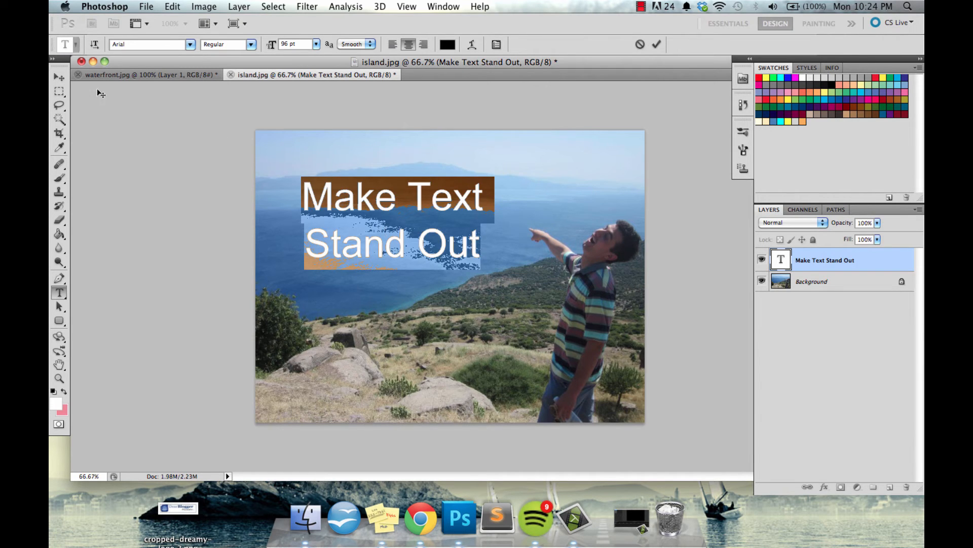
{"action": "left_click", "coordinate": [296, 43]}
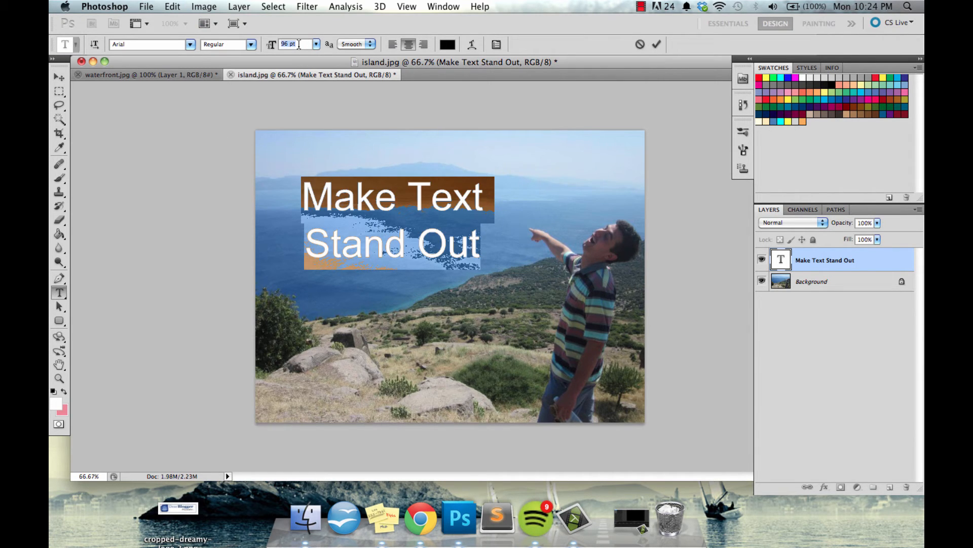
{"action": "mouse_move", "coordinate": [296, 45]}
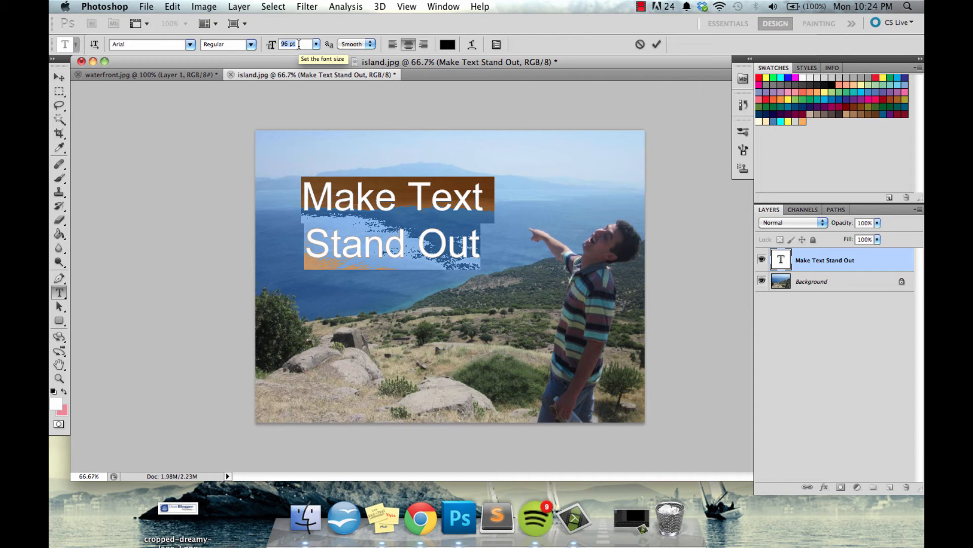
{"action": "type", "text": "108"}
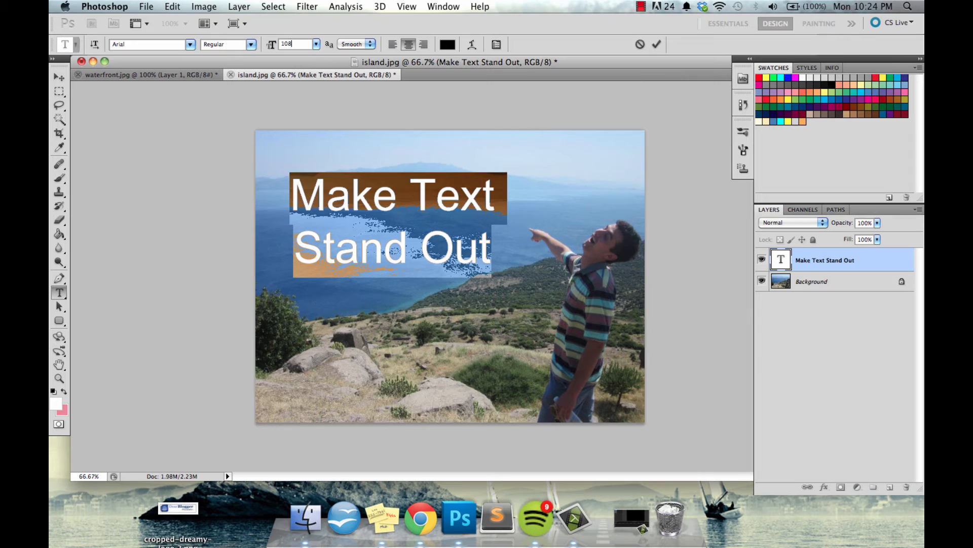
{"action": "mouse_move", "coordinate": [521, 193]}
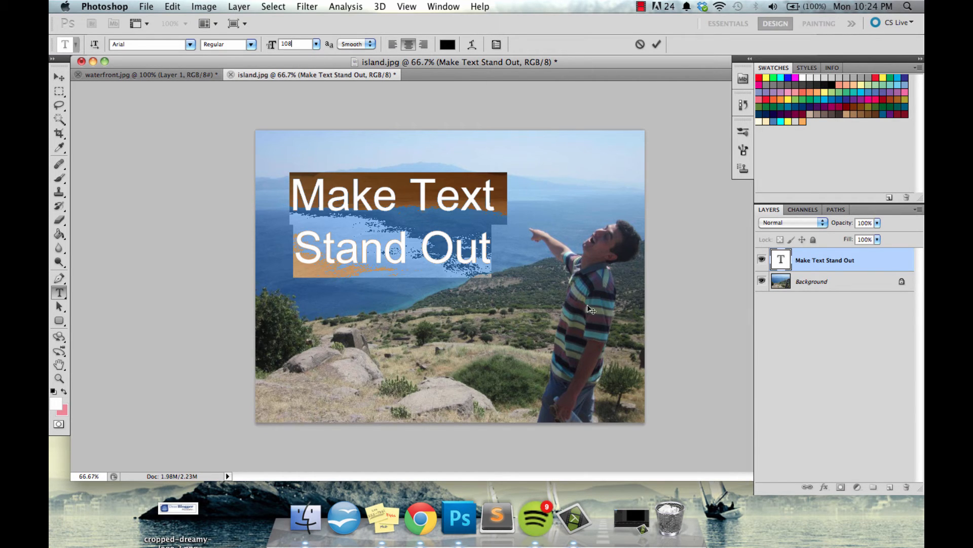
{"action": "mouse_move", "coordinate": [613, 278]}
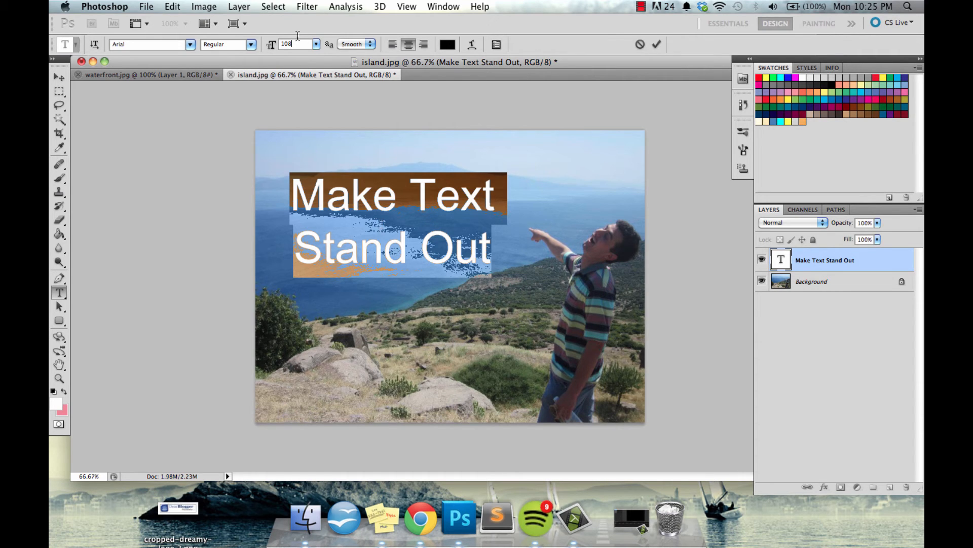
{"action": "type", "text": "10"}
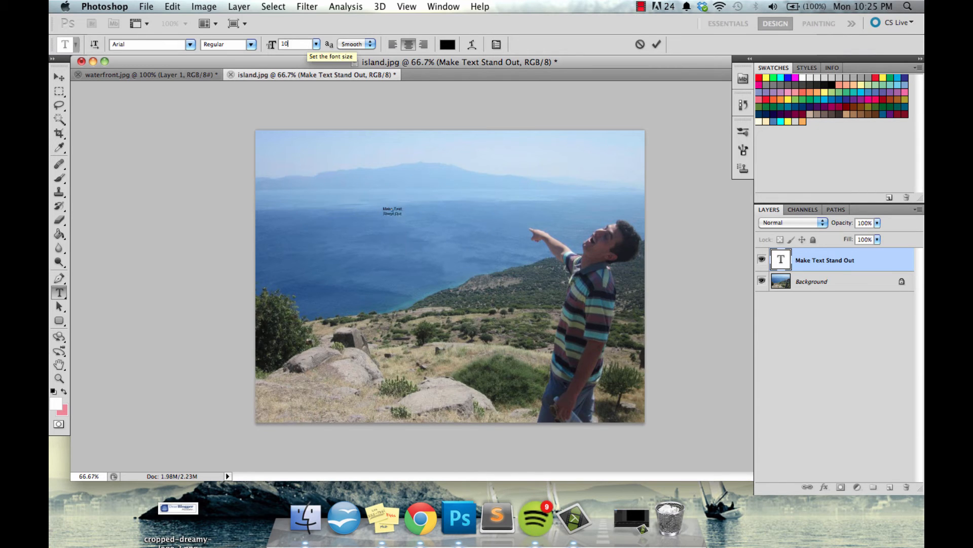
{"action": "type", "text": "116"}
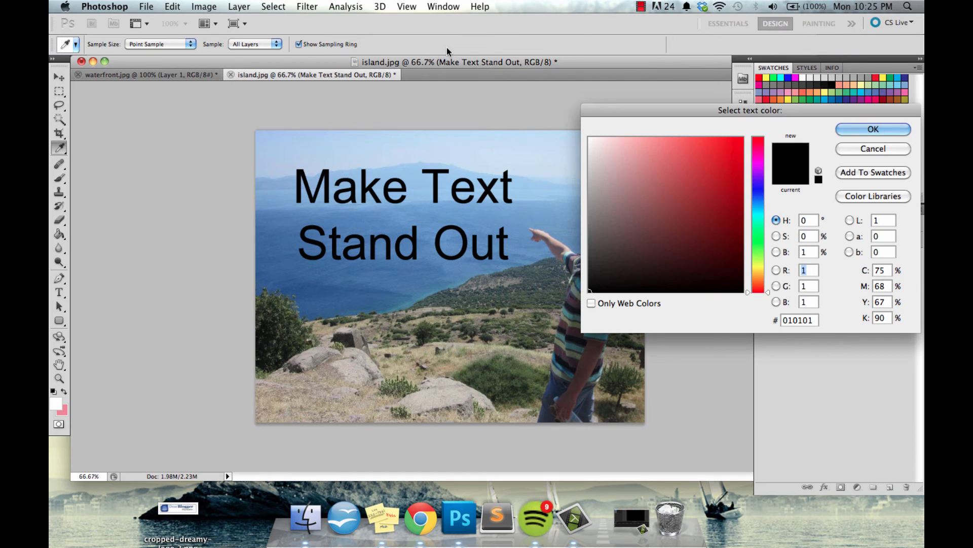
{"action": "mouse_move", "coordinate": [353, 301]}
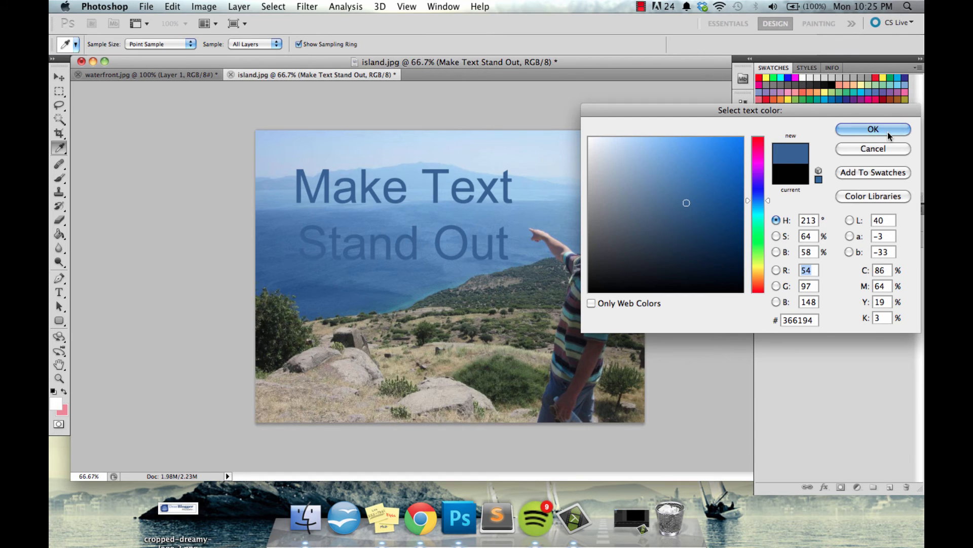
Step: Confirm the dark blue #366194 caption colour in the Color Picker
{"action": "left_click", "coordinate": [873, 129]}
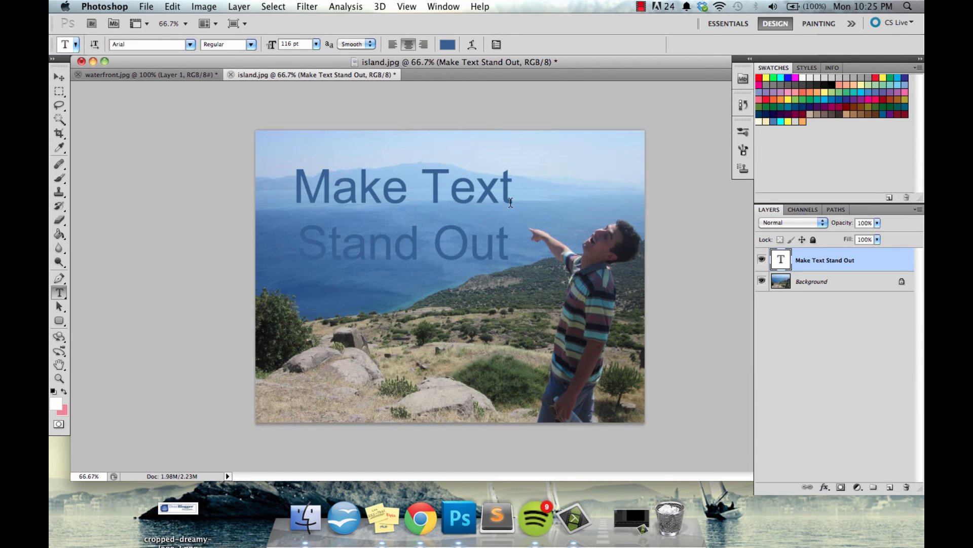
{"action": "mouse_move", "coordinate": [364, 5]}
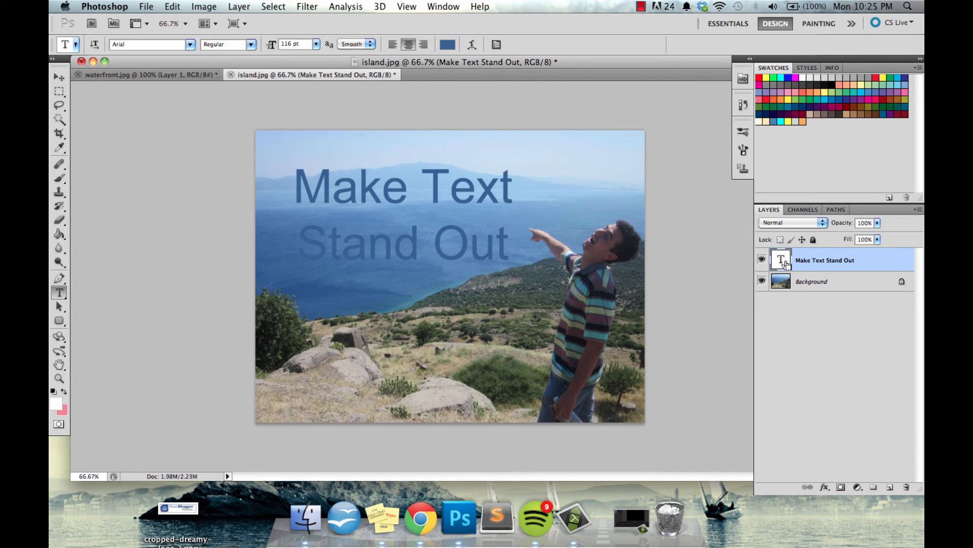
Step: Expand the lettering selection by 7 pixels and add an empty Layer 1 beneath the text
{"action": "left_click", "coordinate": [274, 6]}
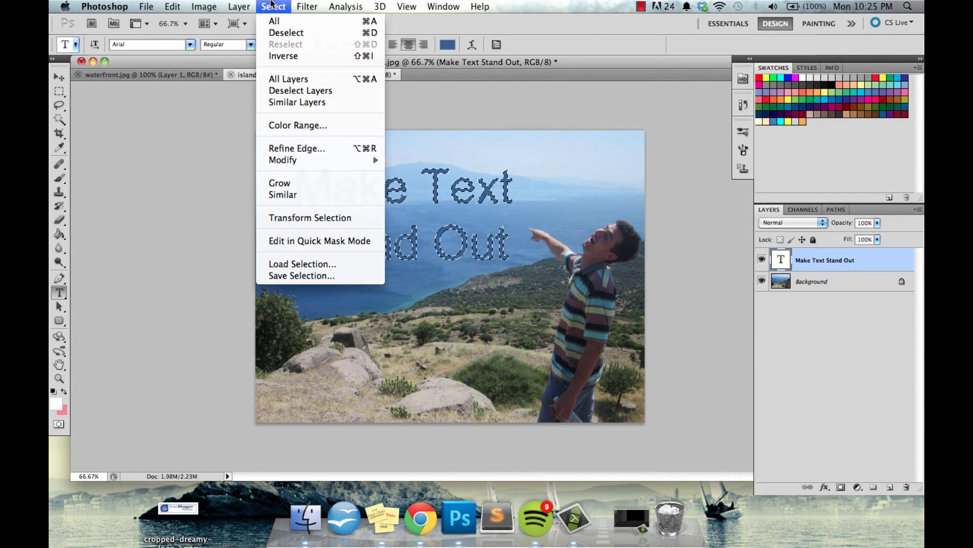
{"action": "mouse_move", "coordinate": [282, 160]}
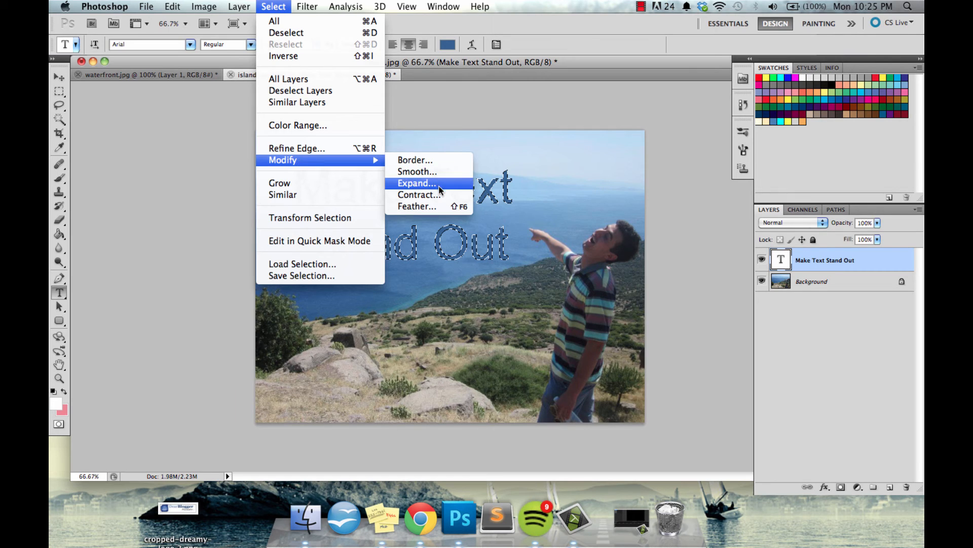
{"action": "left_click", "coordinate": [415, 182]}
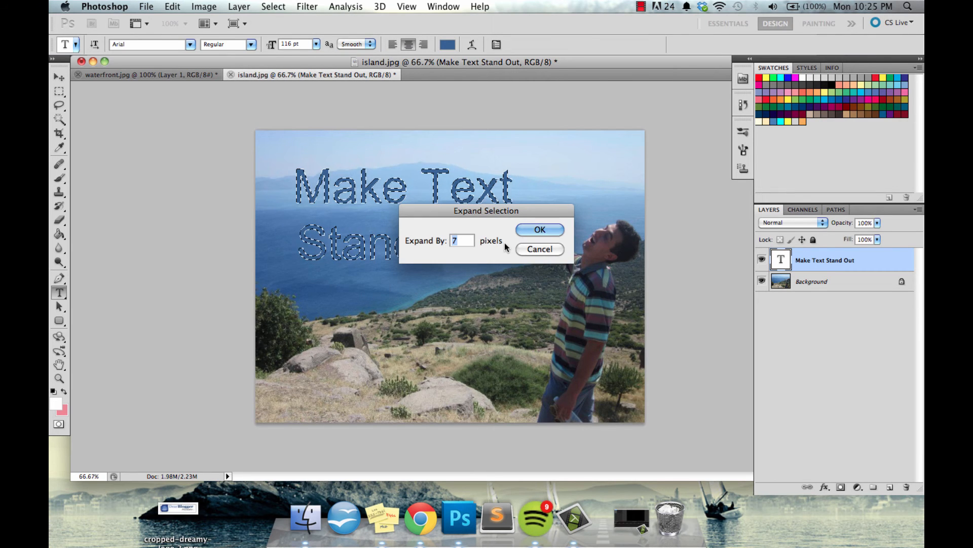
{"action": "left_click", "coordinate": [539, 230]}
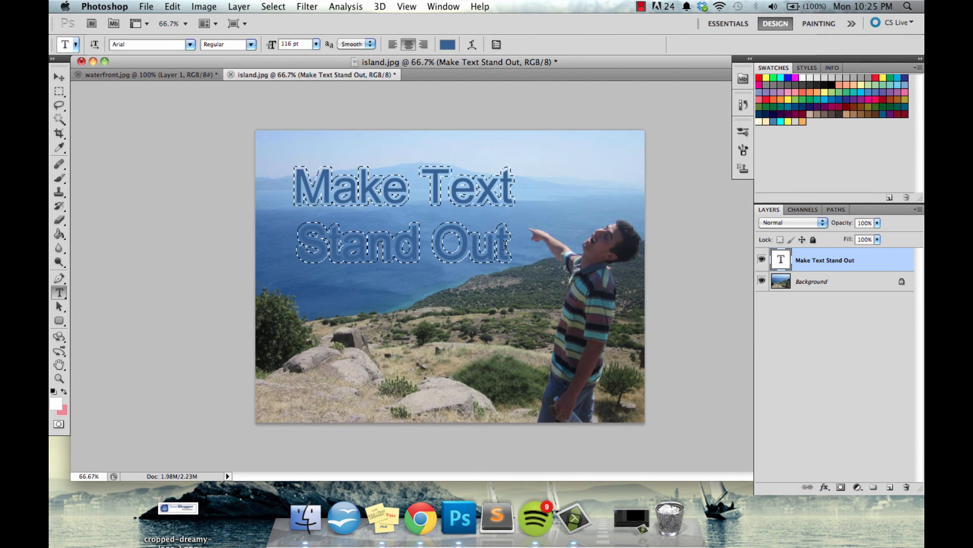
{"action": "left_click", "coordinate": [890, 486]}
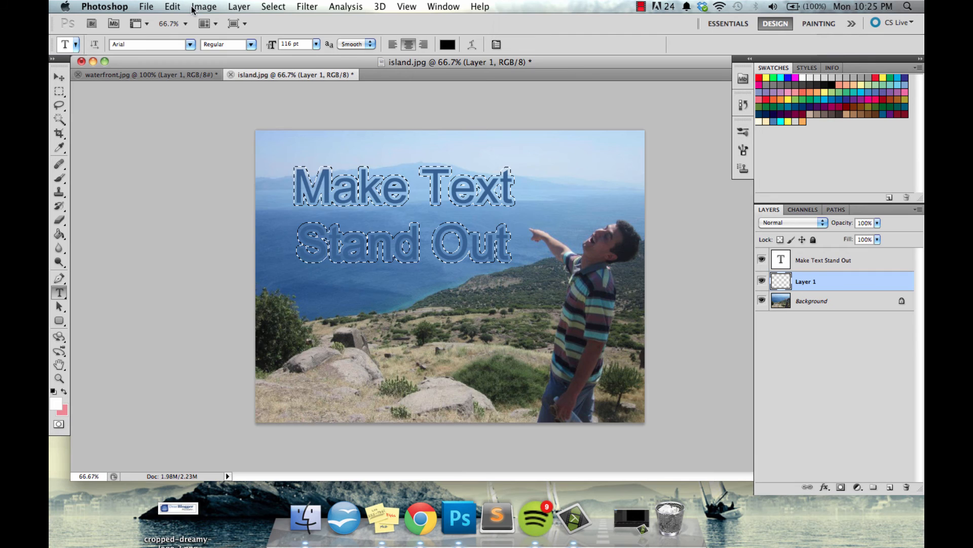
Step: Fill the expanded letter selection on Layer 1 with white to outline the blue text
{"action": "left_click", "coordinate": [173, 6]}
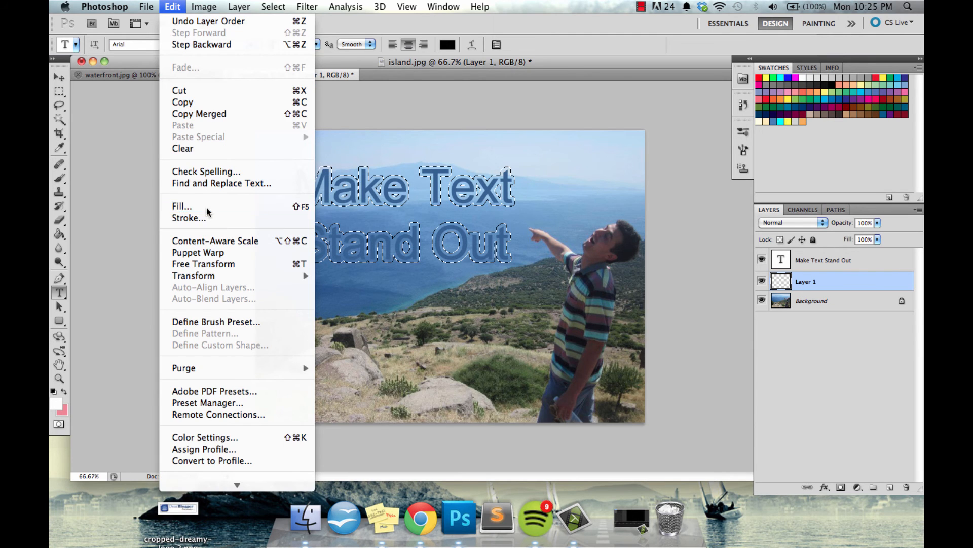
{"action": "left_click", "coordinate": [182, 206]}
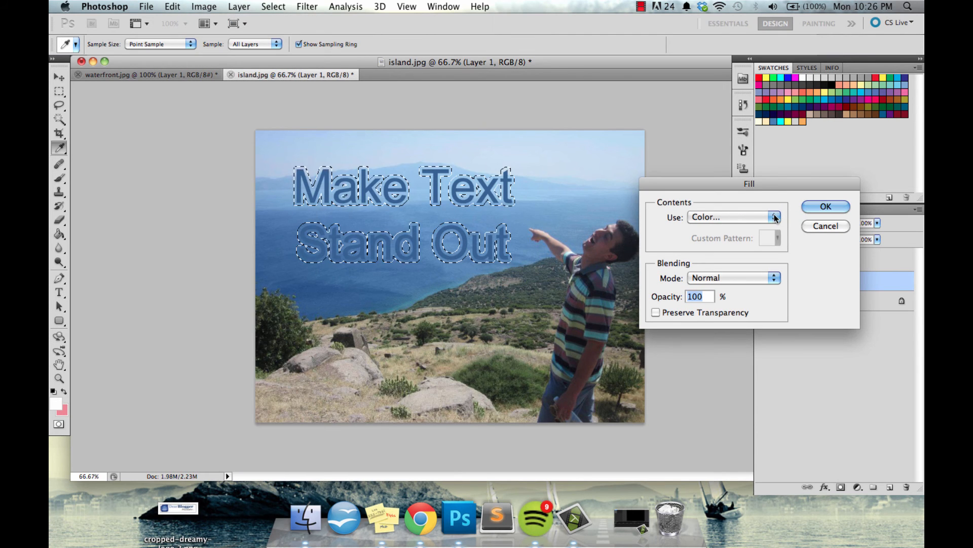
{"action": "left_click", "coordinate": [775, 217]}
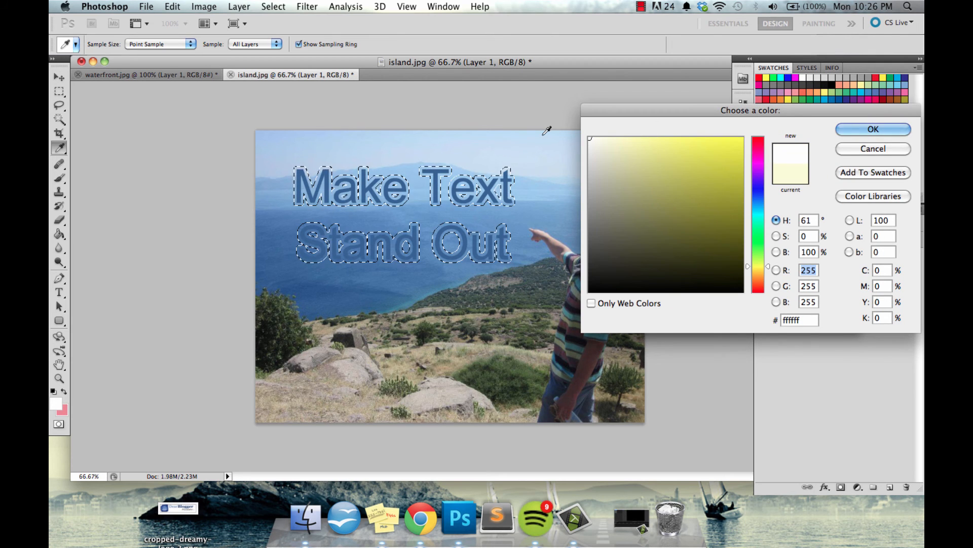
{"action": "left_click", "coordinate": [872, 129]}
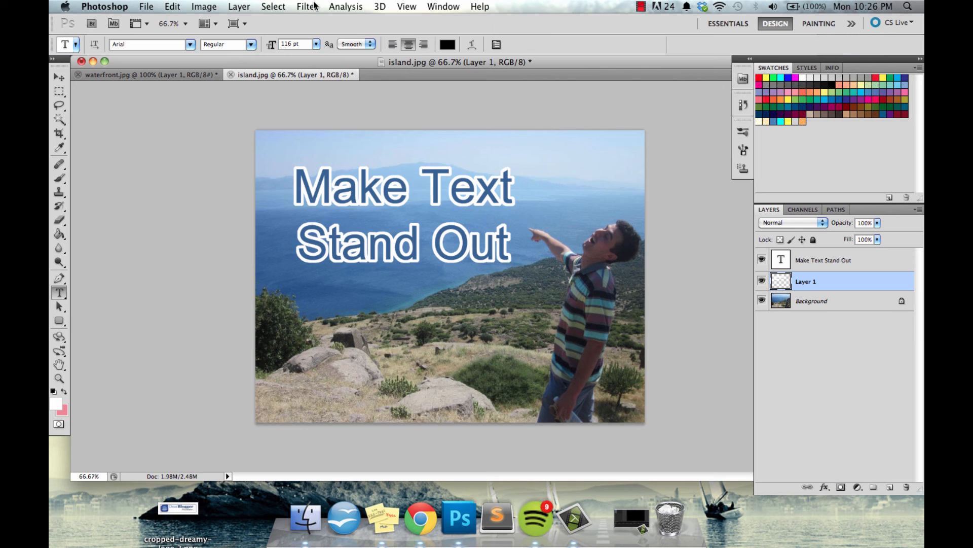
Step: Apply a 2-pixel Gaussian Blur to the white outline to soften it into a glow
{"action": "left_click", "coordinate": [306, 6]}
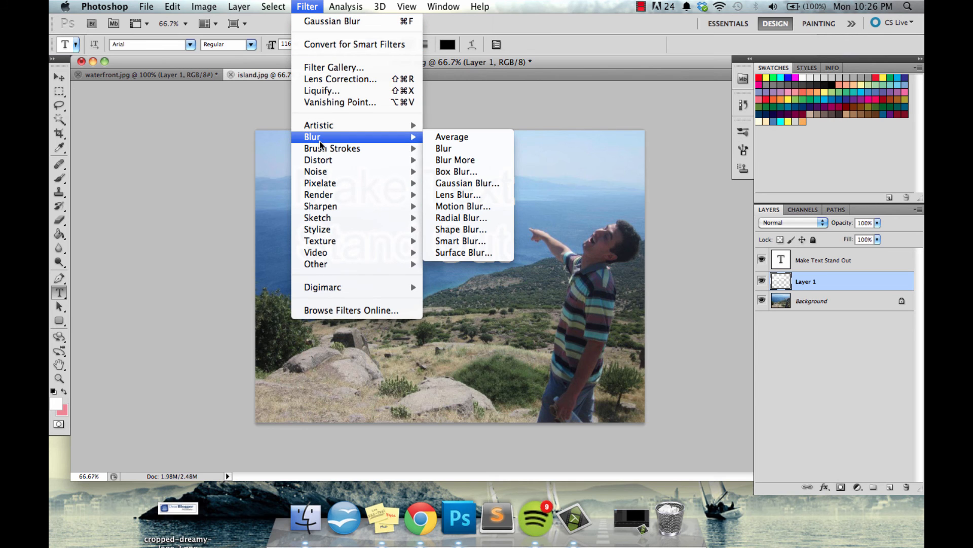
{"action": "left_click", "coordinate": [468, 182]}
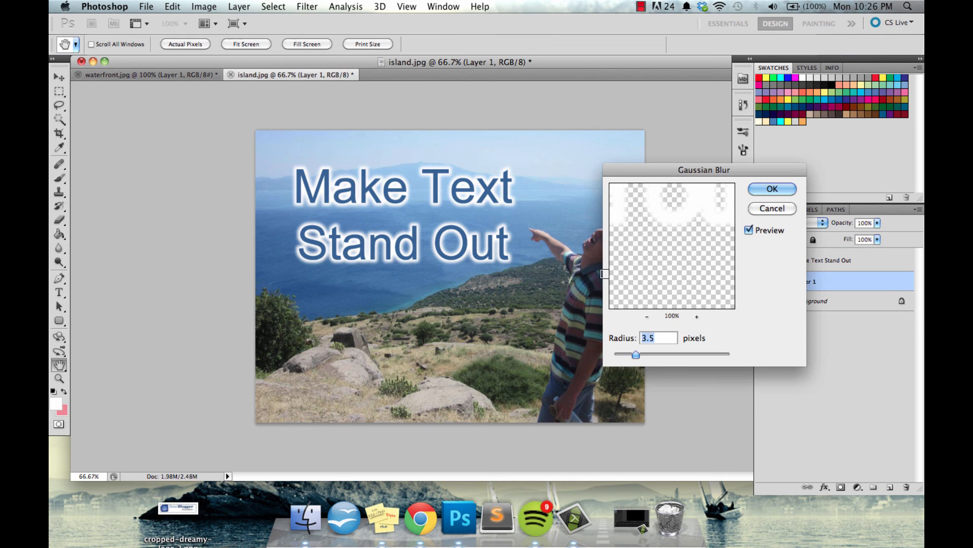
{"action": "left_click_drag", "start_coordinate": [635, 354], "coordinate": [626, 354]}
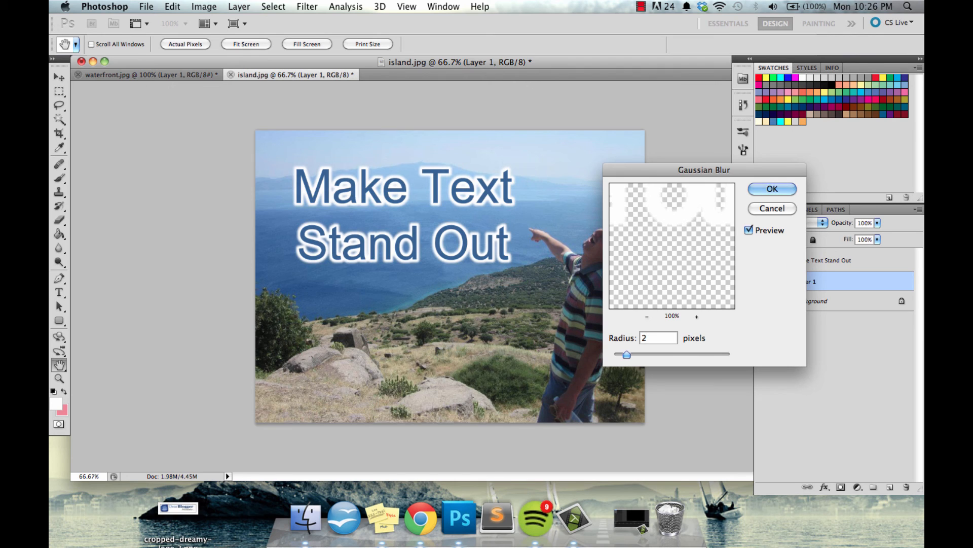
{"action": "left_click", "coordinate": [772, 188]}
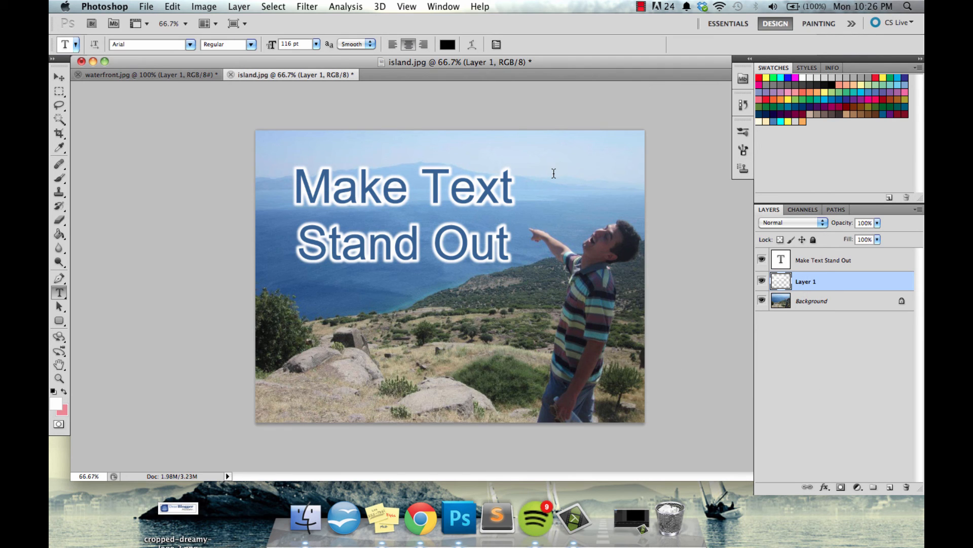